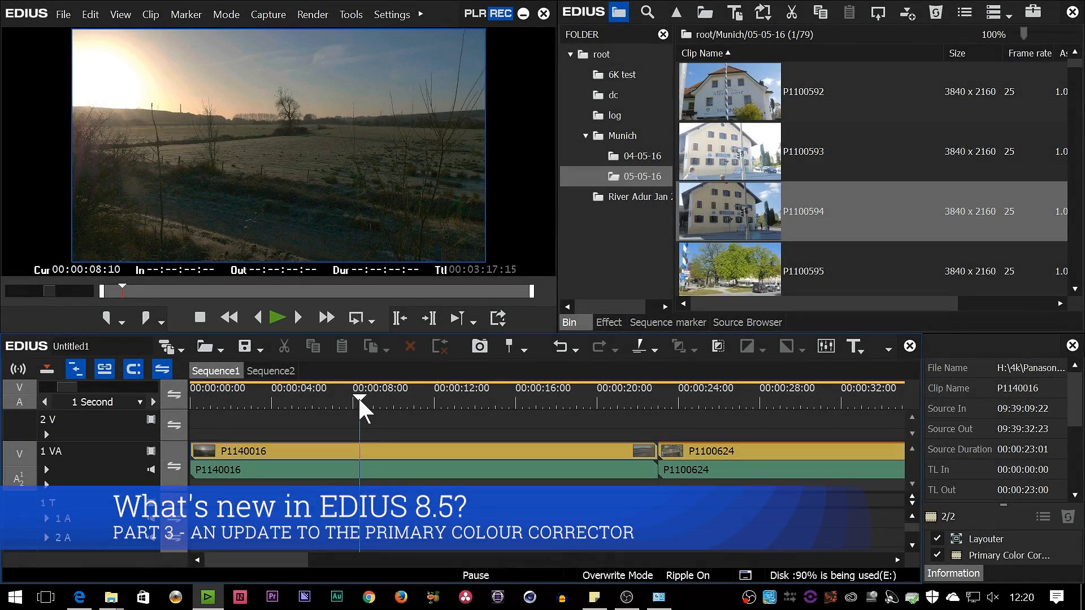
mouse_move(403, 441)
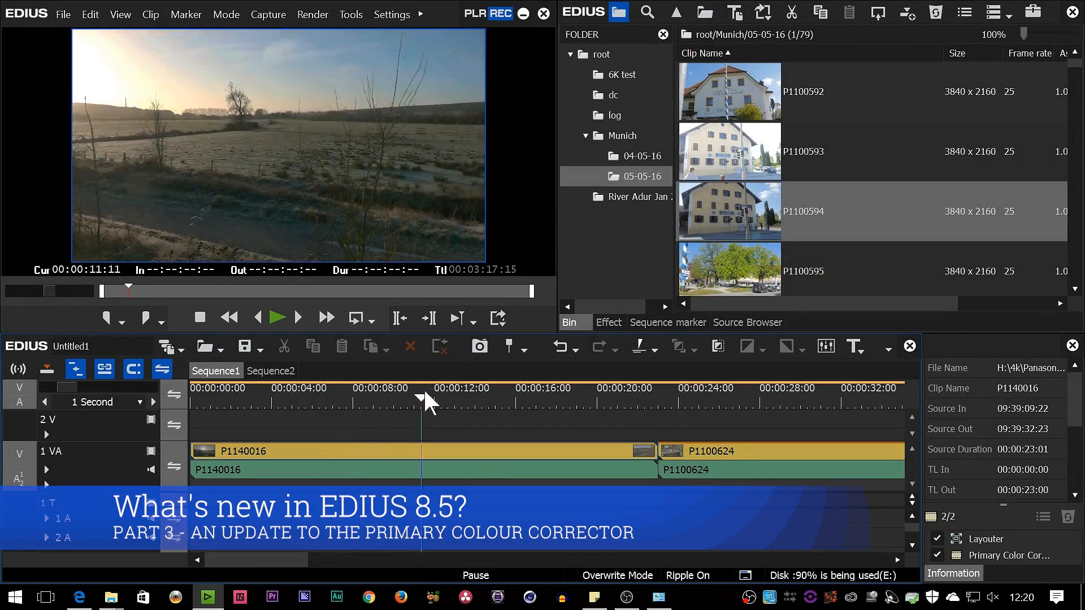
- Disable Primary Color Correction on clip P1140016 to show the ungraded frosty field shot
click(352, 398)
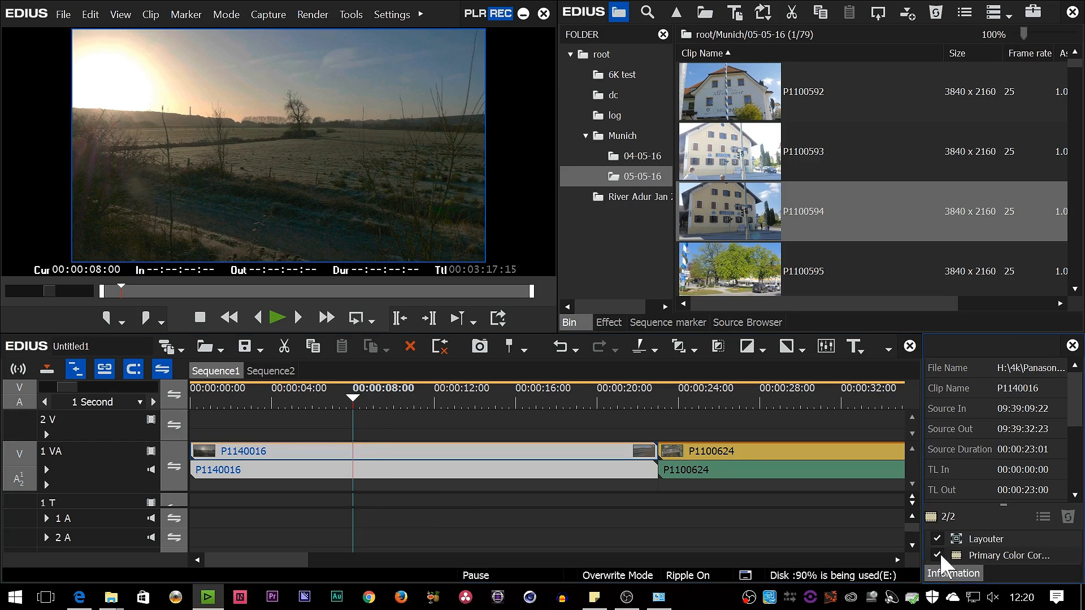
click(747, 398)
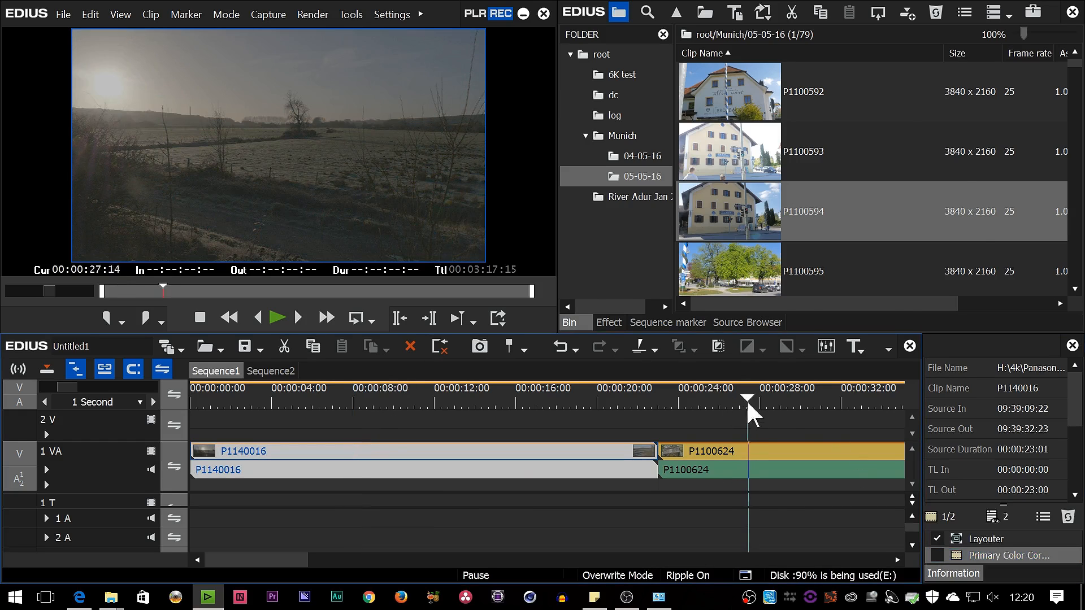
- Open clip P1140016's Primary Color Correction dialog from the Color Correction effects folder
click(607, 323)
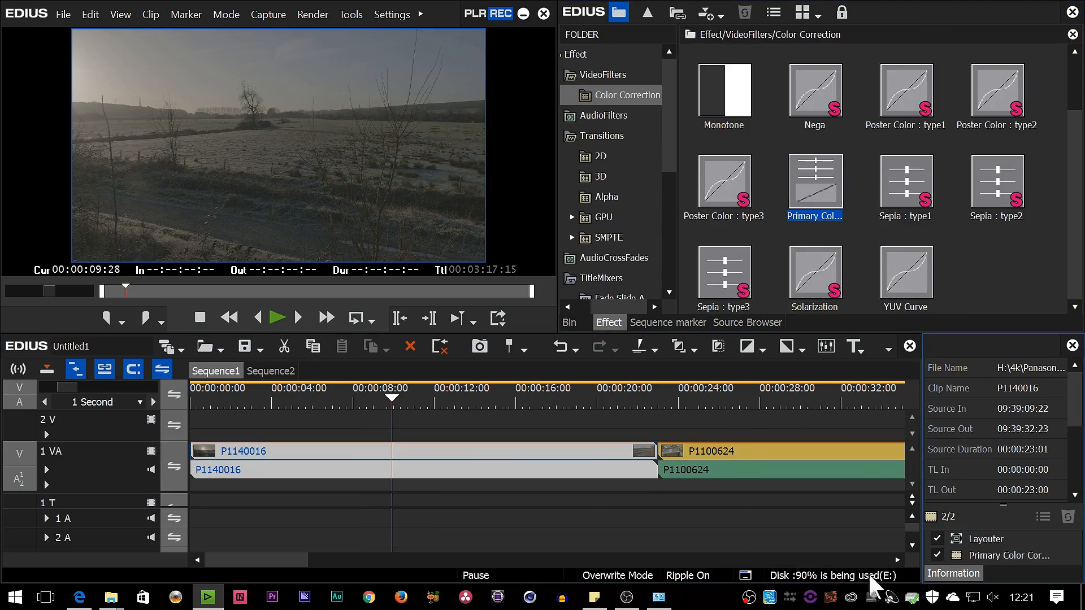
double_click(814, 187)
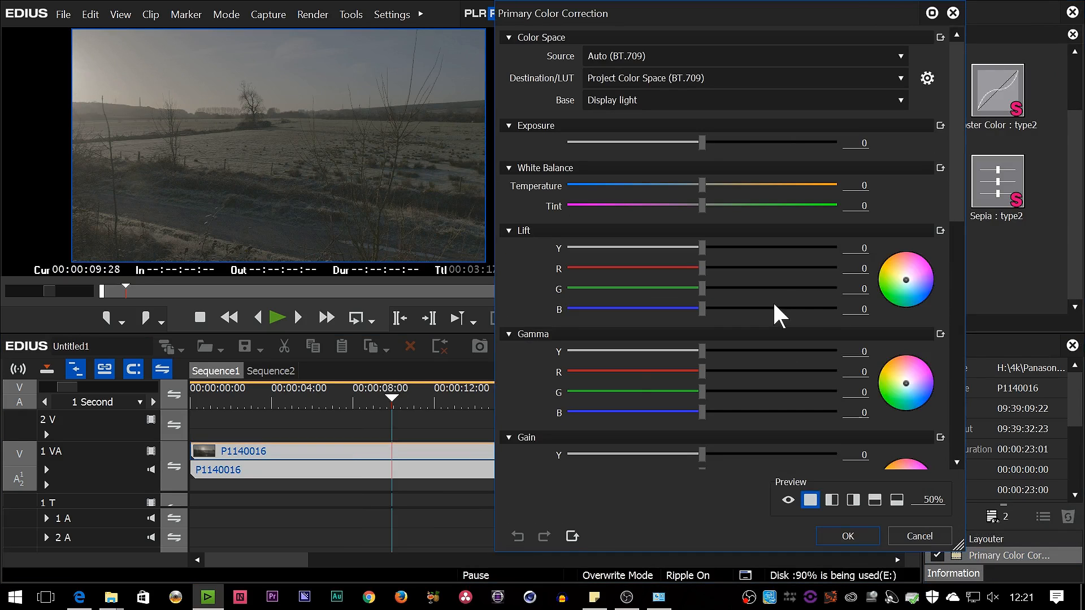
mouse_move(791, 303)
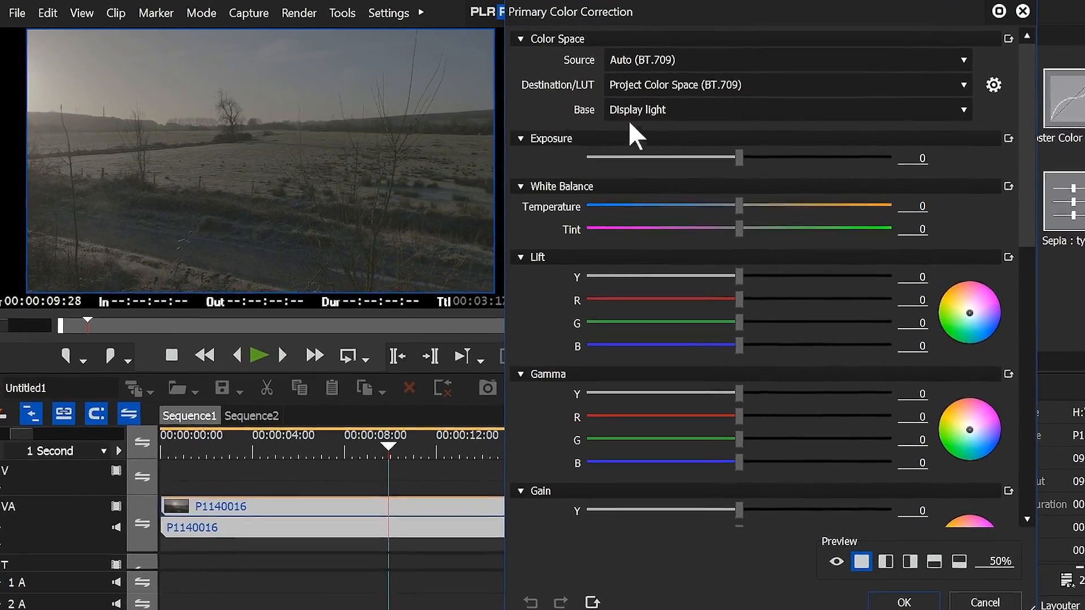
click(786, 109)
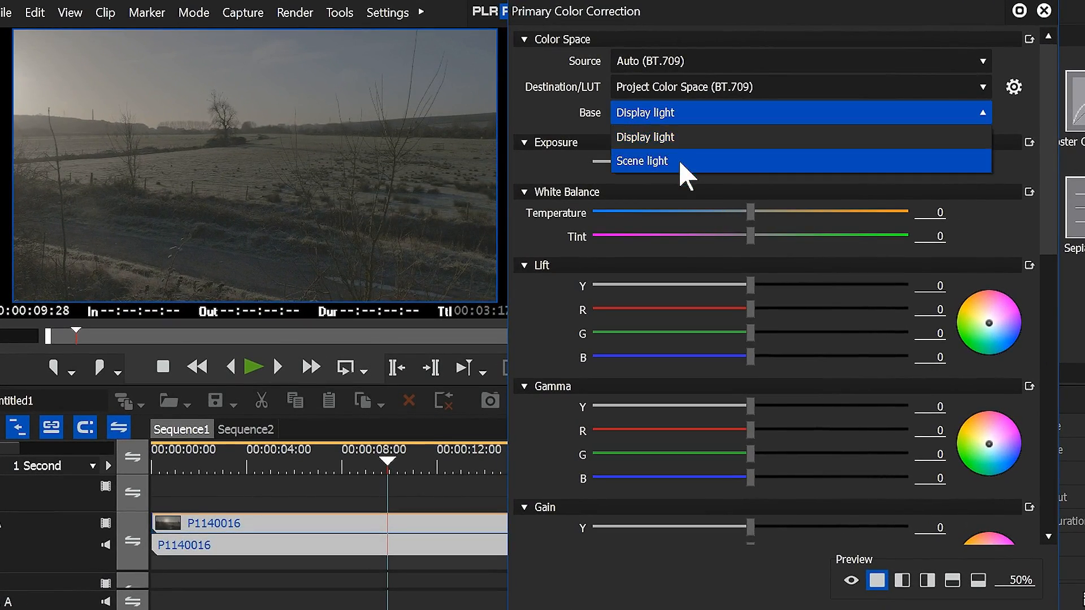
click(644, 136)
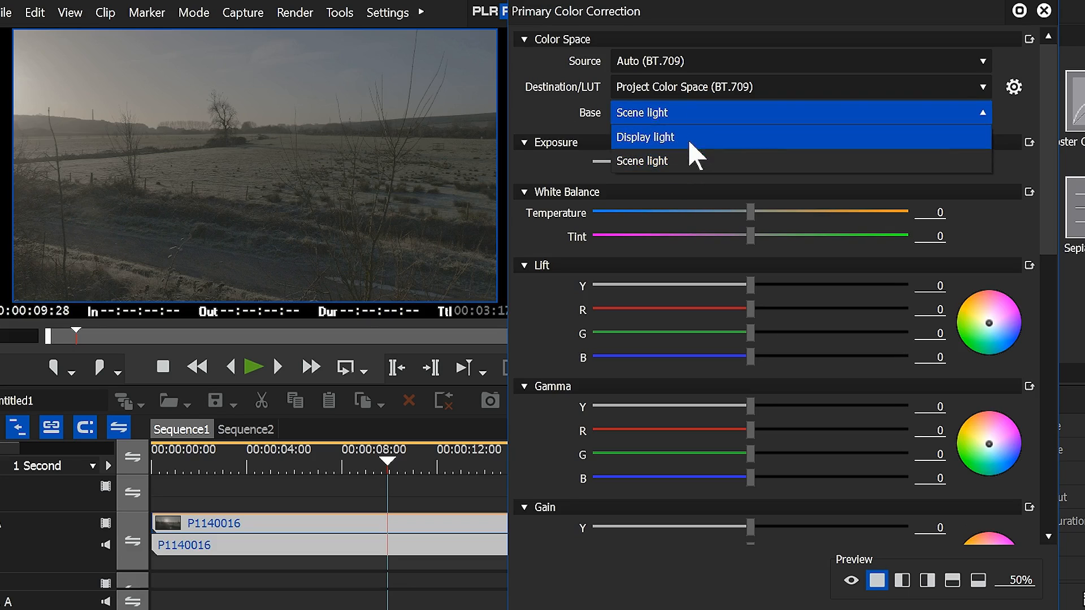
mouse_move(699, 142)
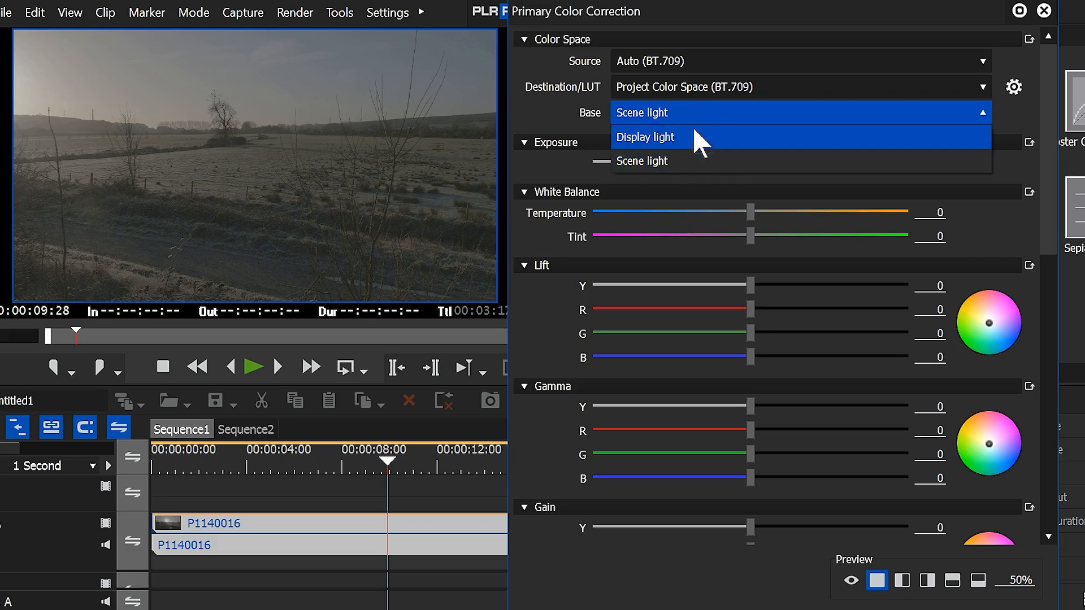
click(645, 137)
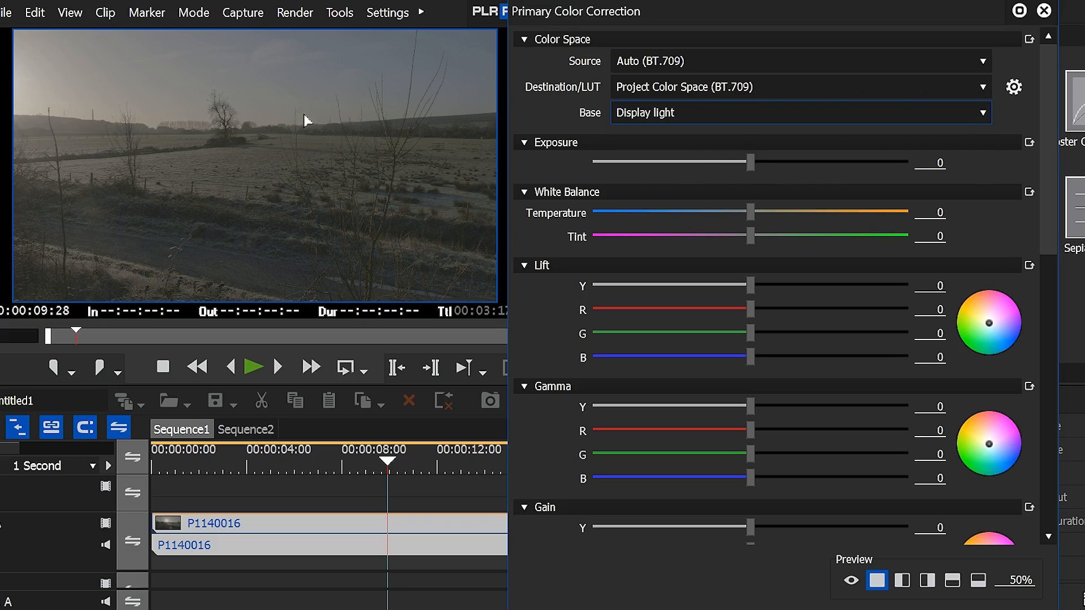
mouse_move(594, 130)
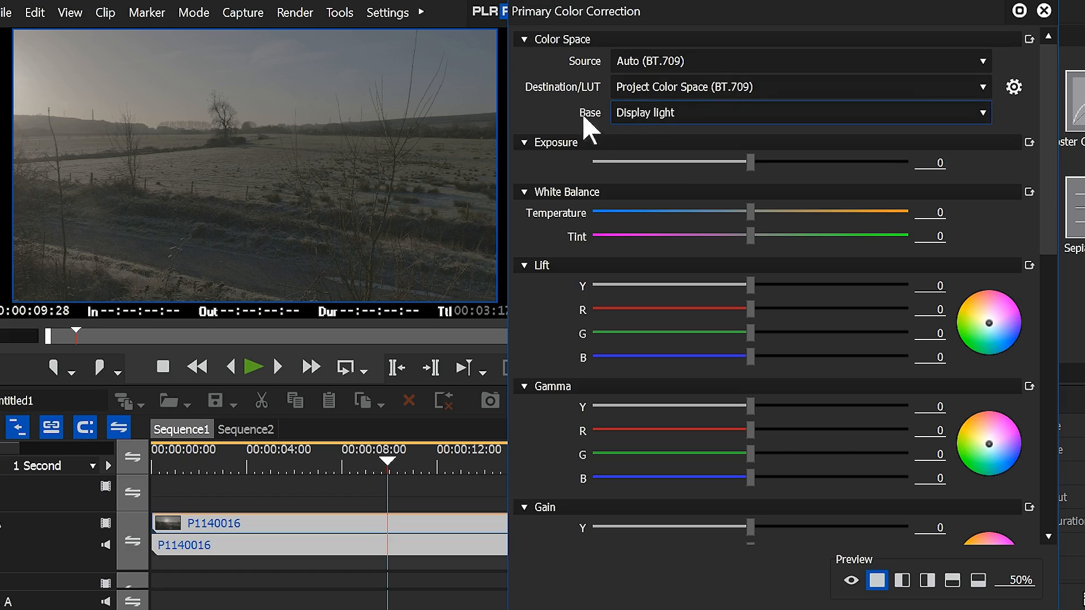
mouse_move(642, 101)
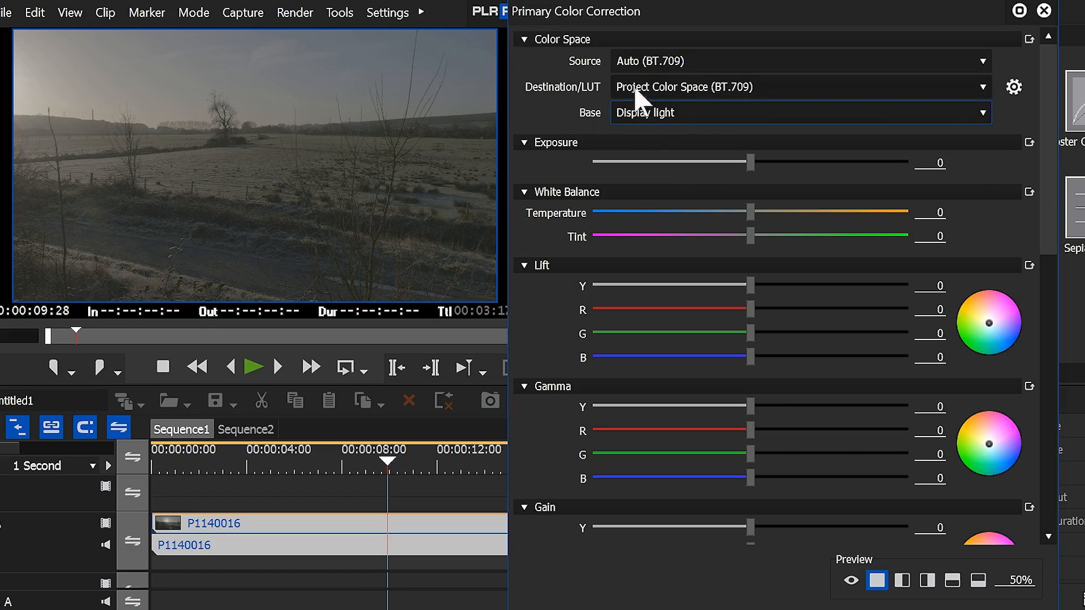
mouse_move(681, 123)
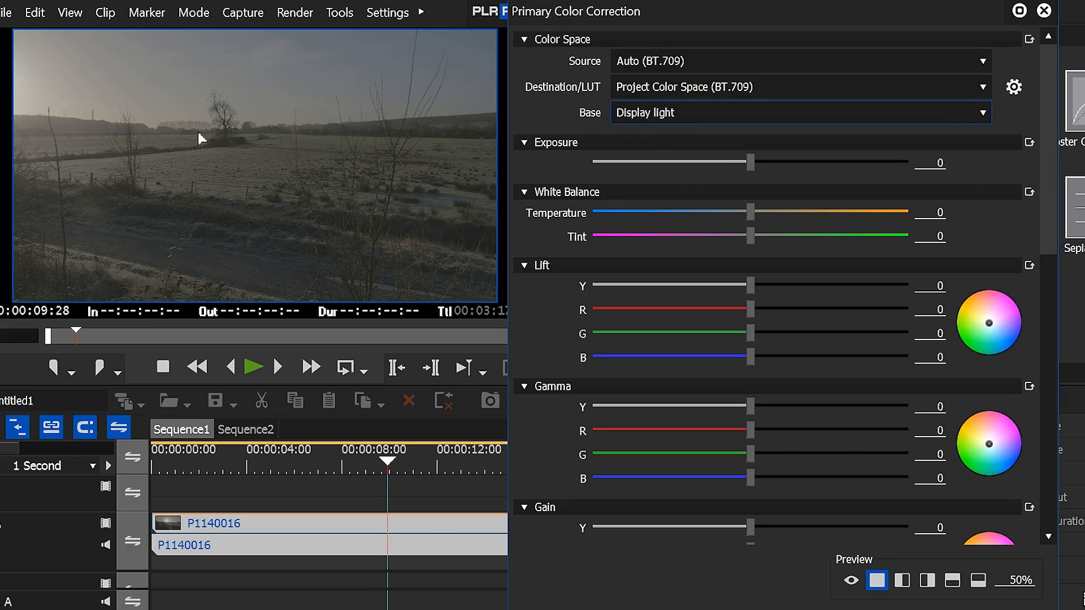
mouse_move(214, 175)
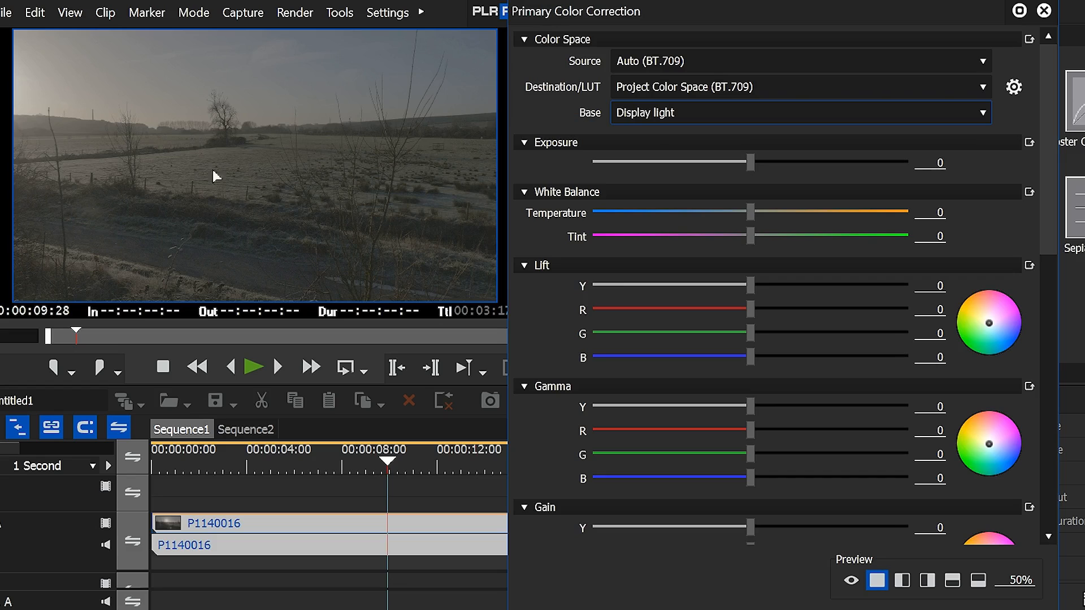
- Set Source to Panasonic V-Gamut/V-Log, V-Log L and check the Base light modes
click(796, 61)
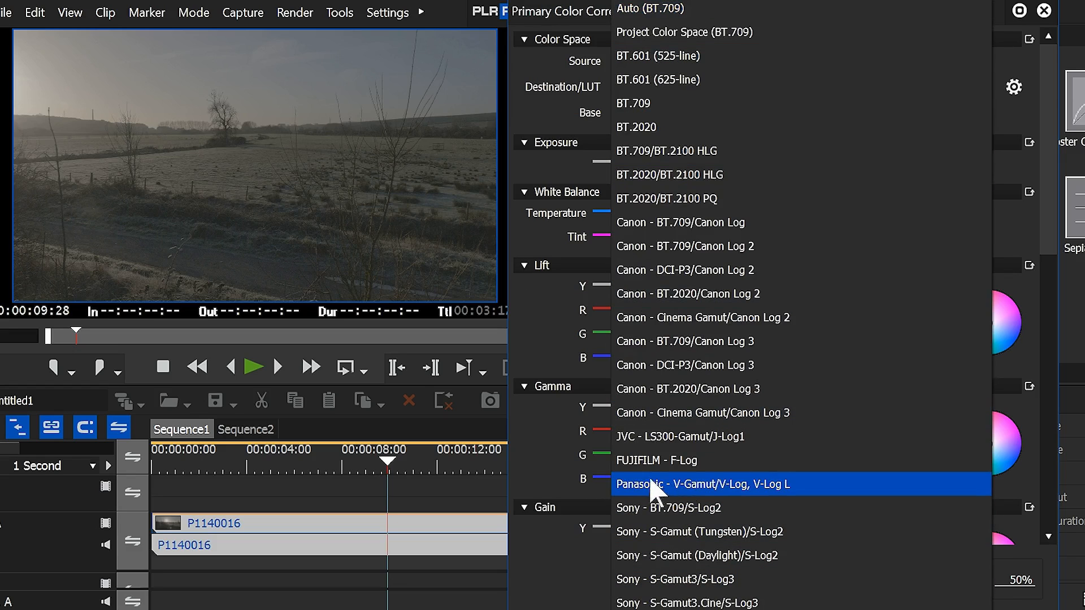
mouse_move(744, 496)
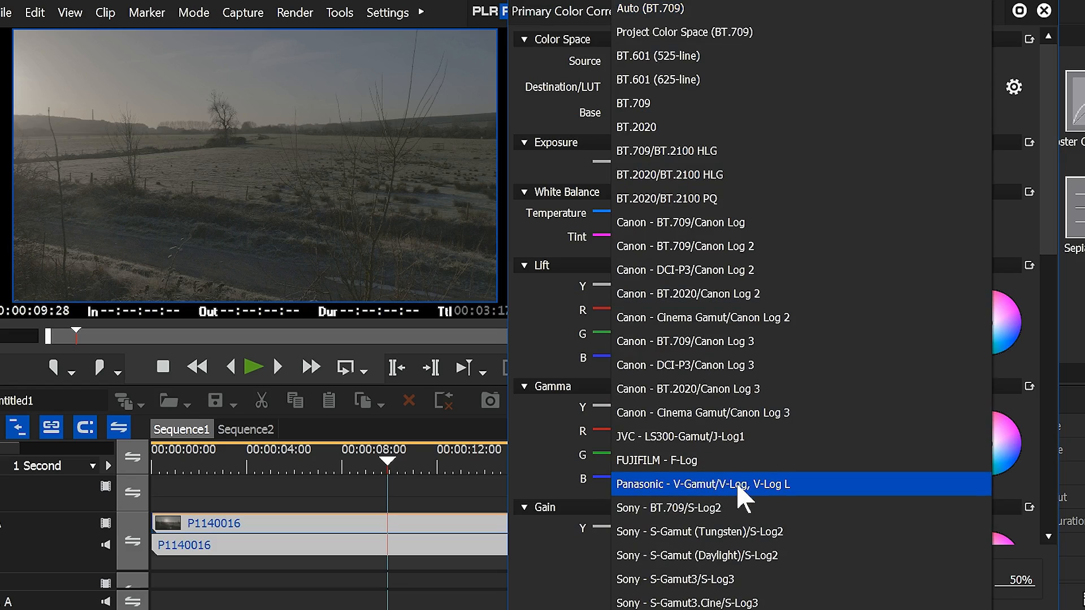
click(701, 484)
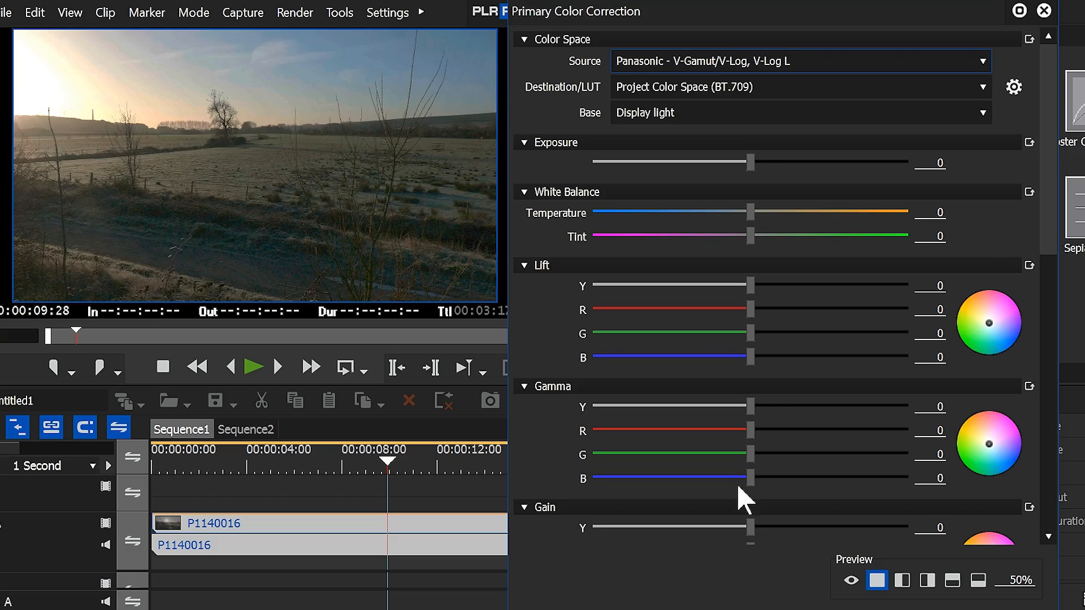
mouse_move(367, 203)
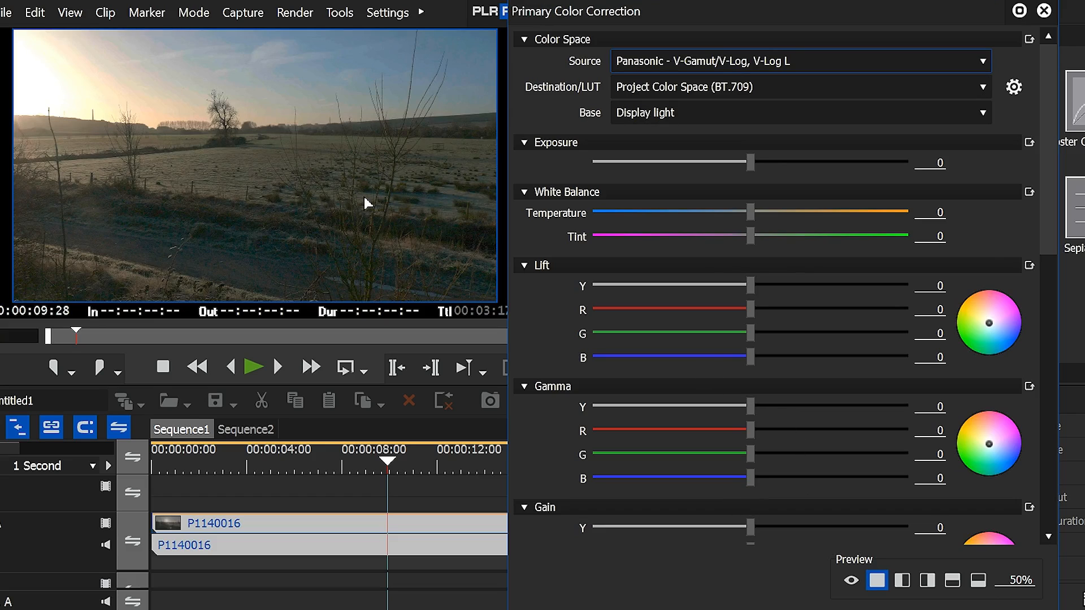
mouse_move(240, 160)
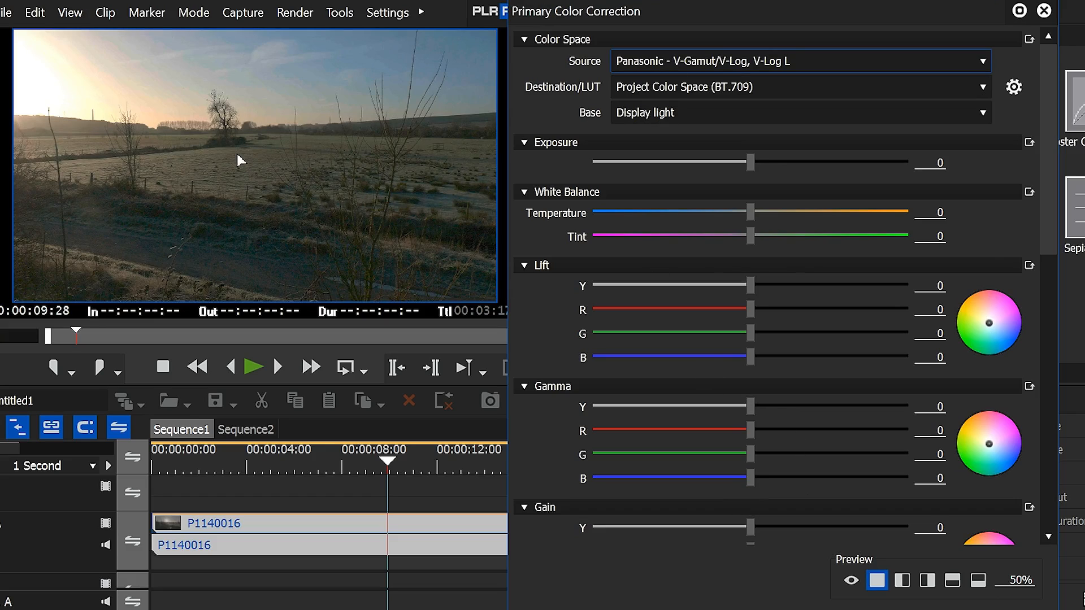
mouse_move(637, 128)
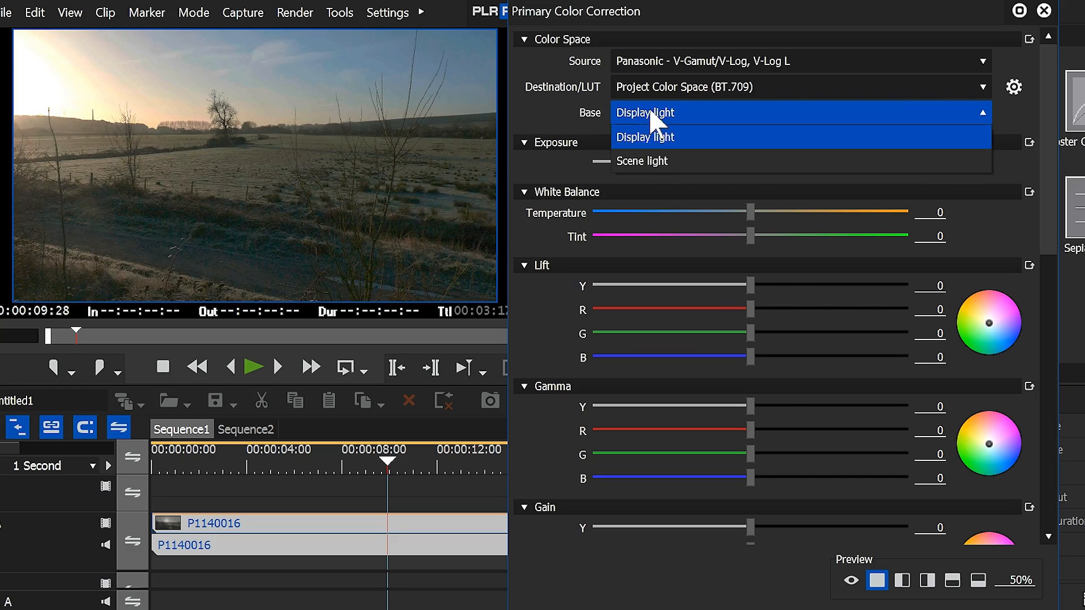
click(642, 160)
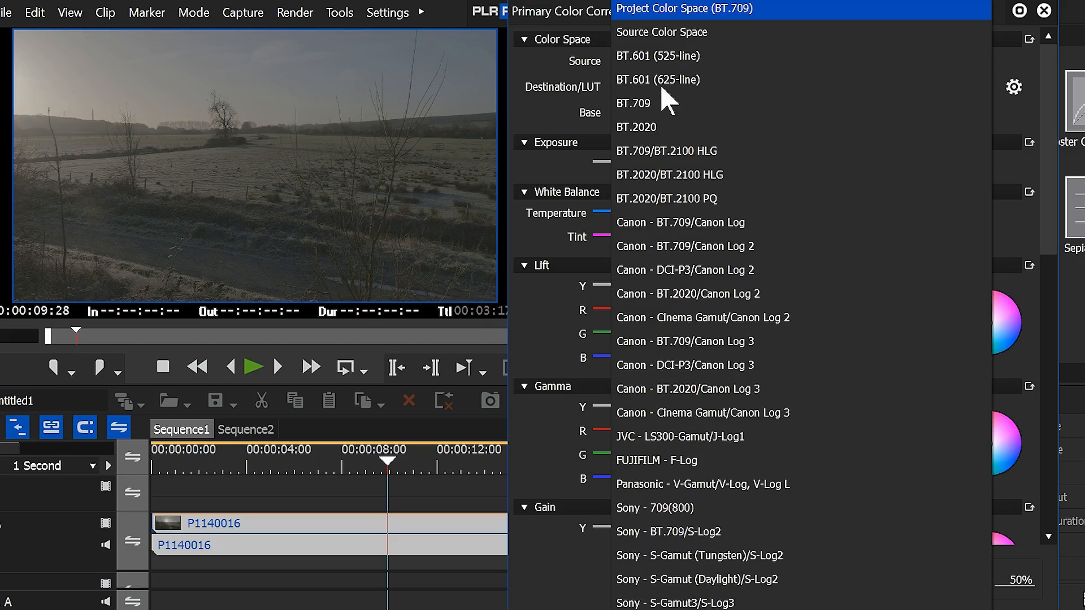
- Set Destination/LUT to Panasonic V-Log and change Base from Scene light to Display light
click(702, 484)
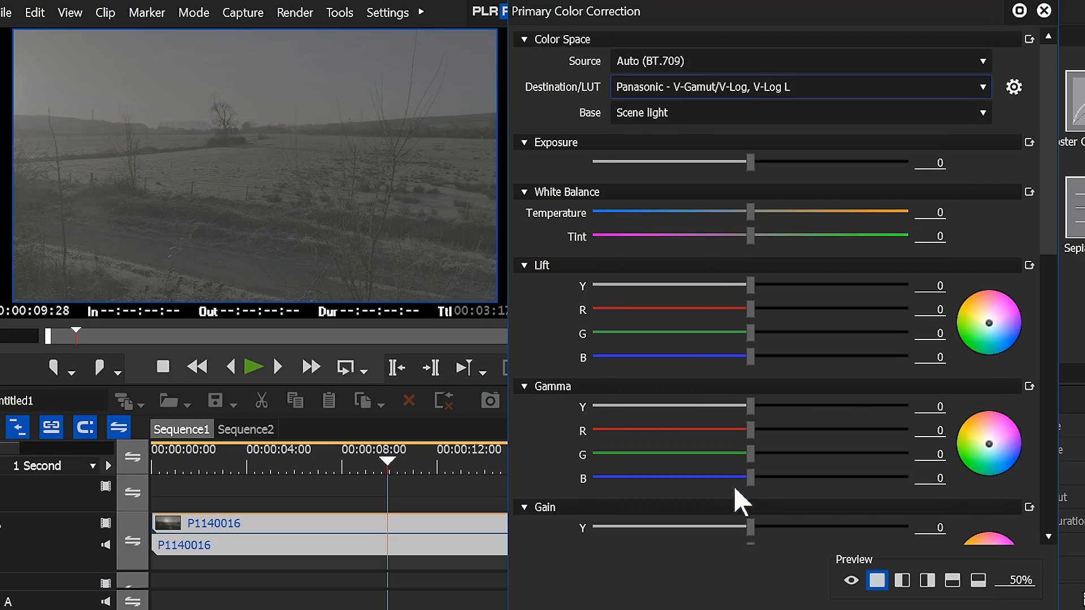
click(799, 111)
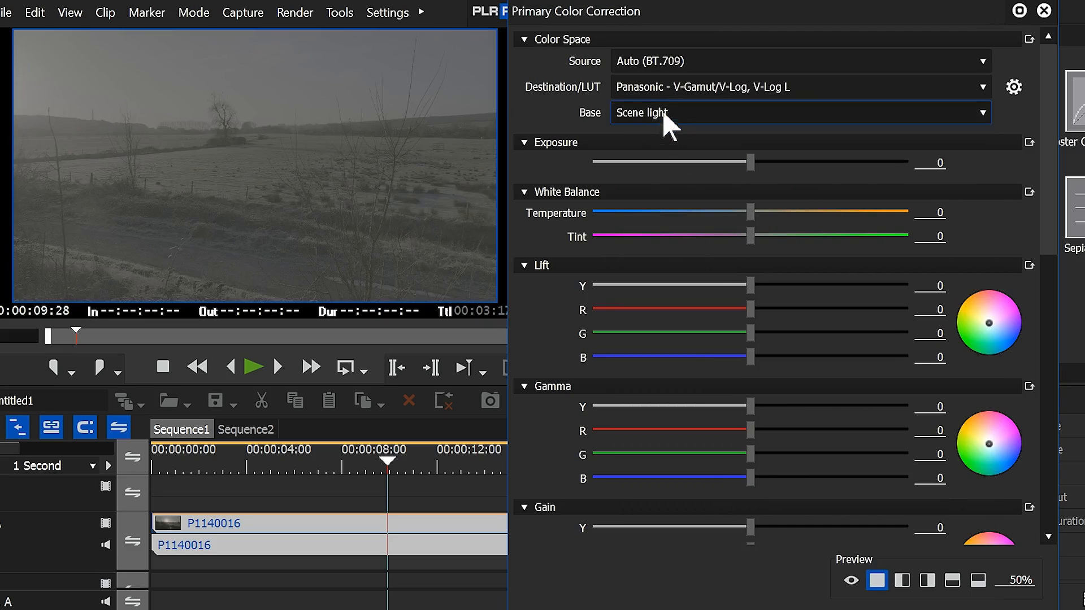
click(798, 112)
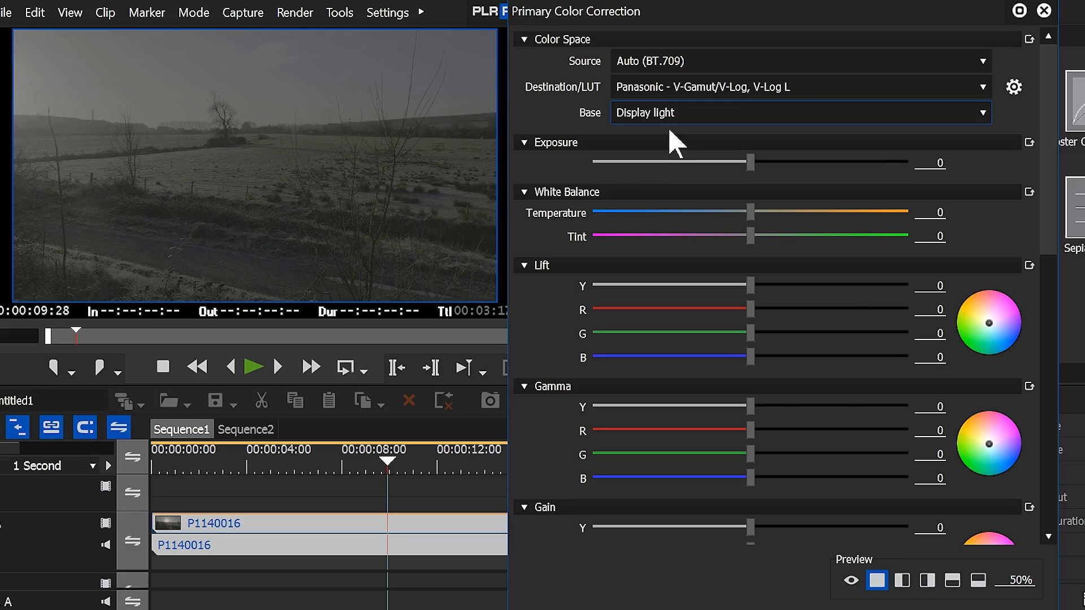
click(799, 112)
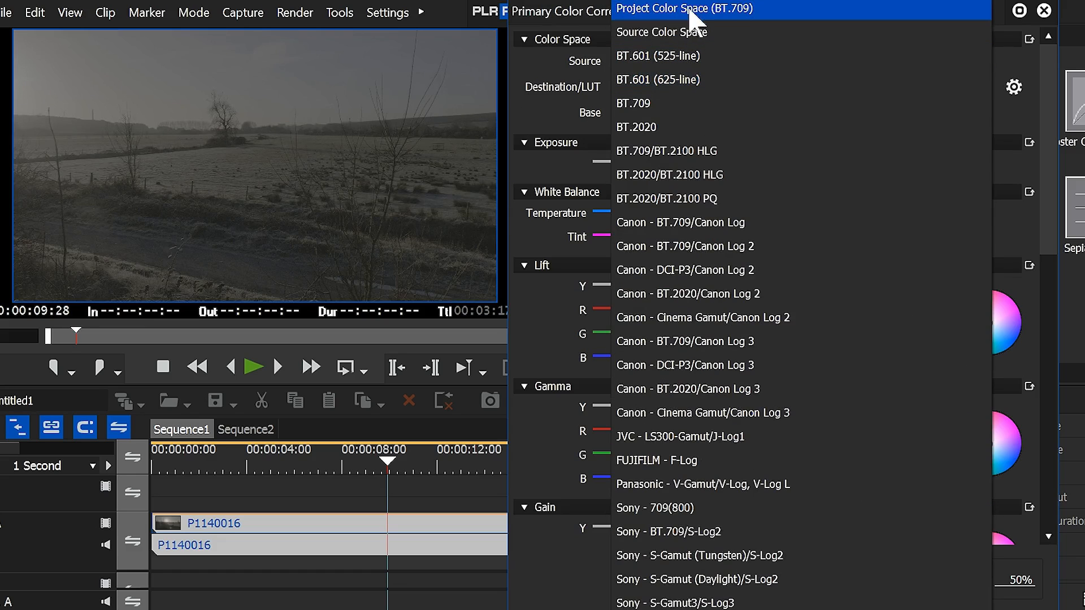
- Convert from a Panasonic V-Log source to Project Color Space (BT.709) with Scene light base
click(684, 9)
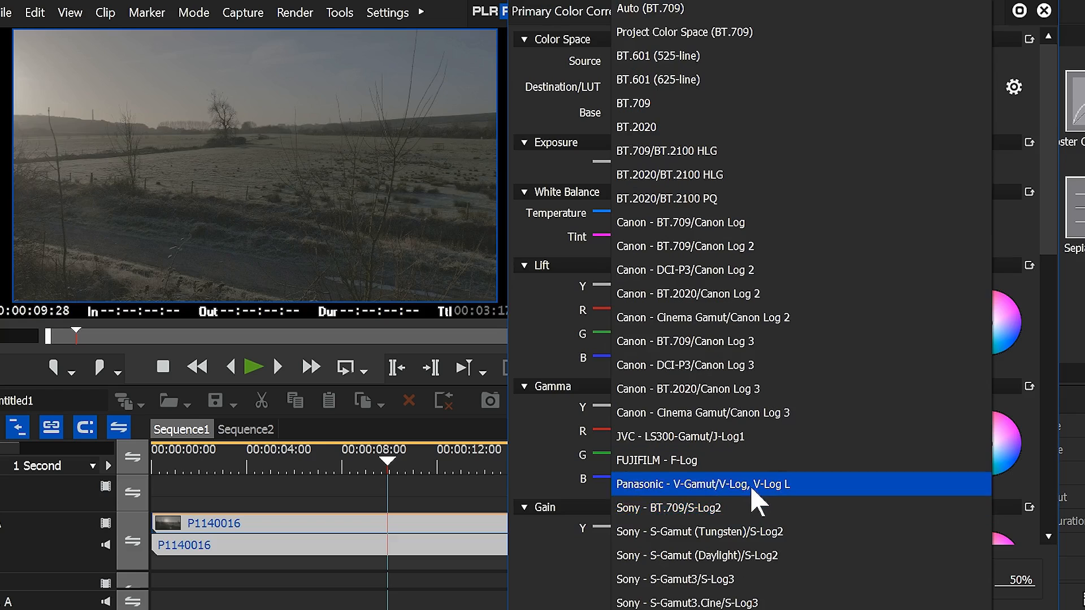
click(699, 484)
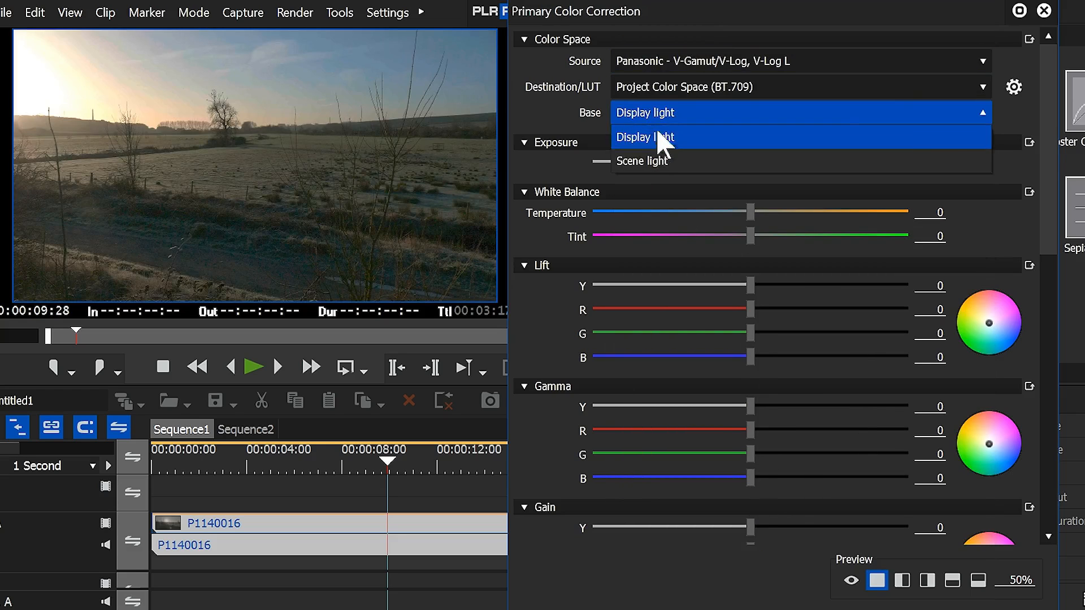
click(644, 137)
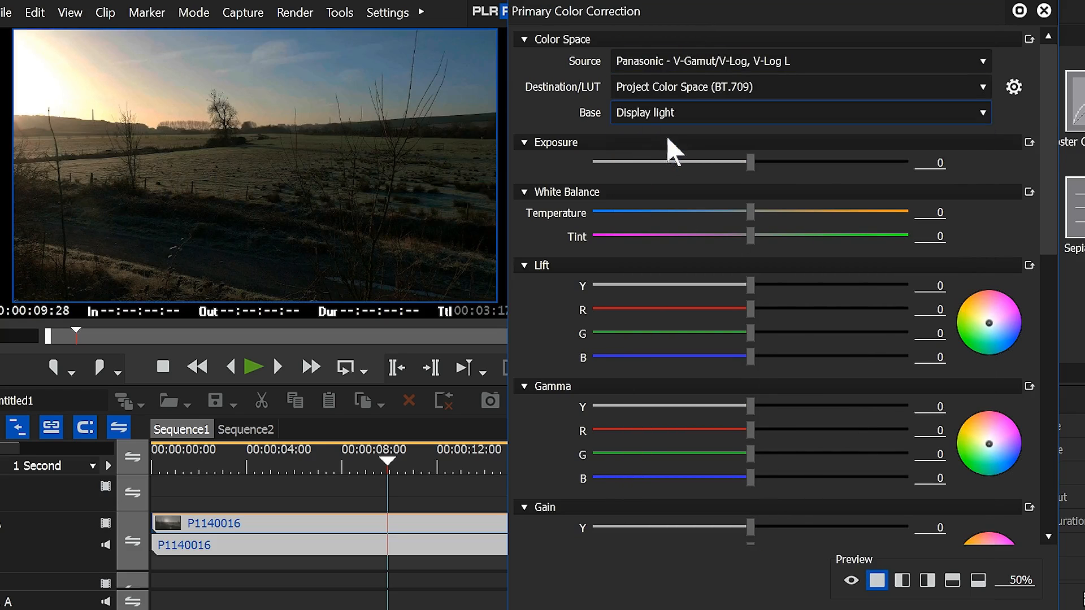
click(799, 112)
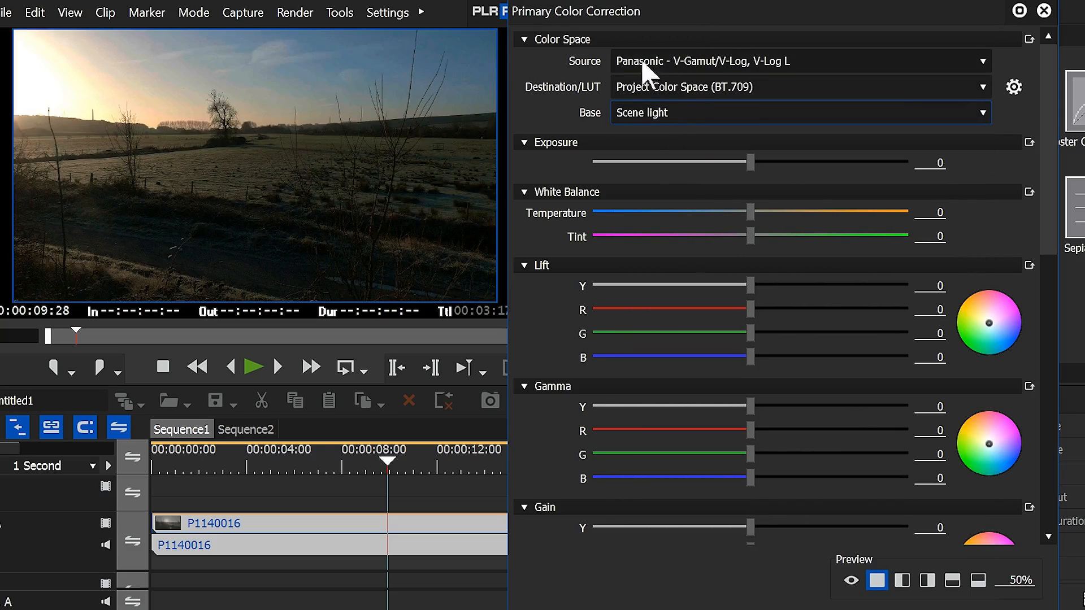
mouse_move(760, 69)
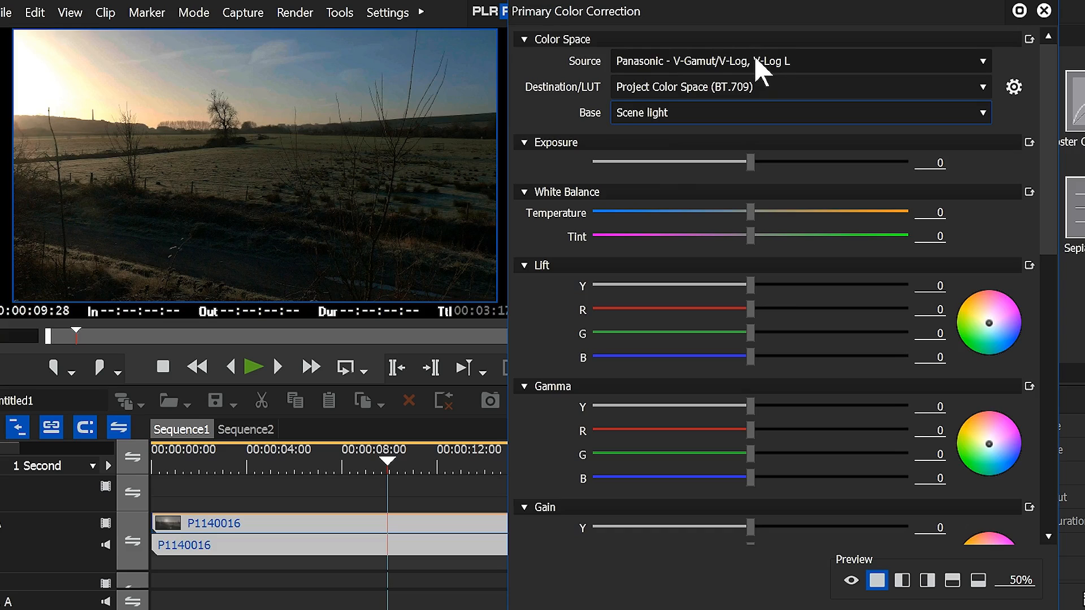
mouse_move(818, 95)
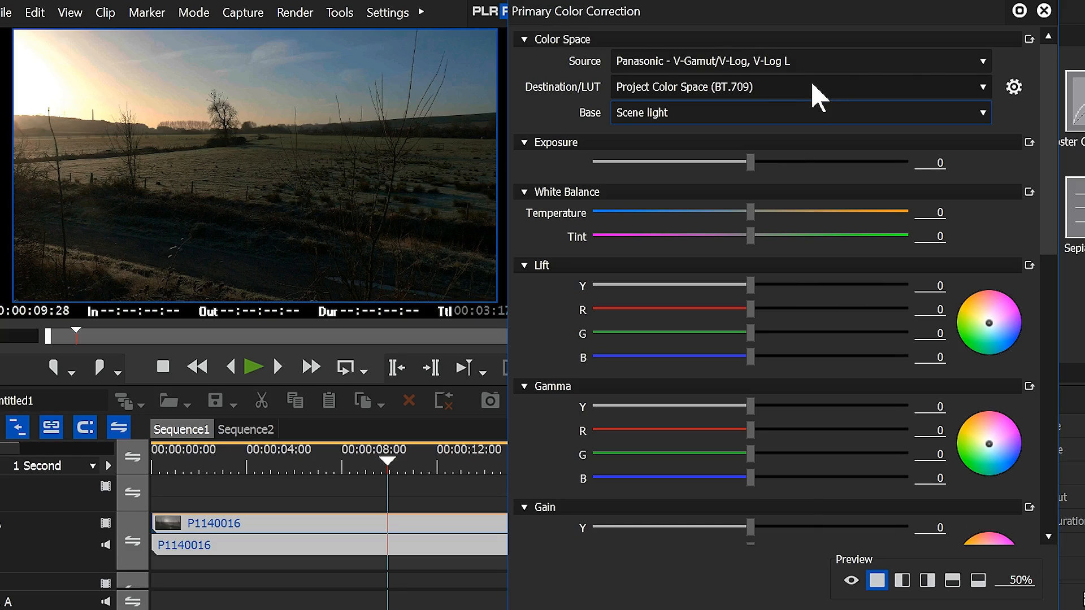
click(1014, 87)
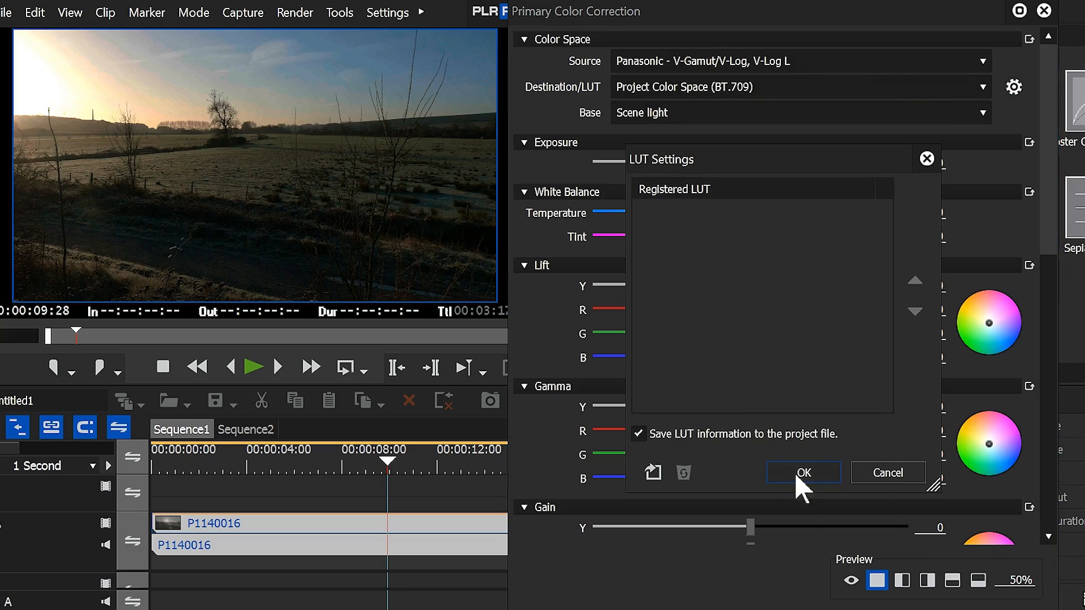
click(802, 472)
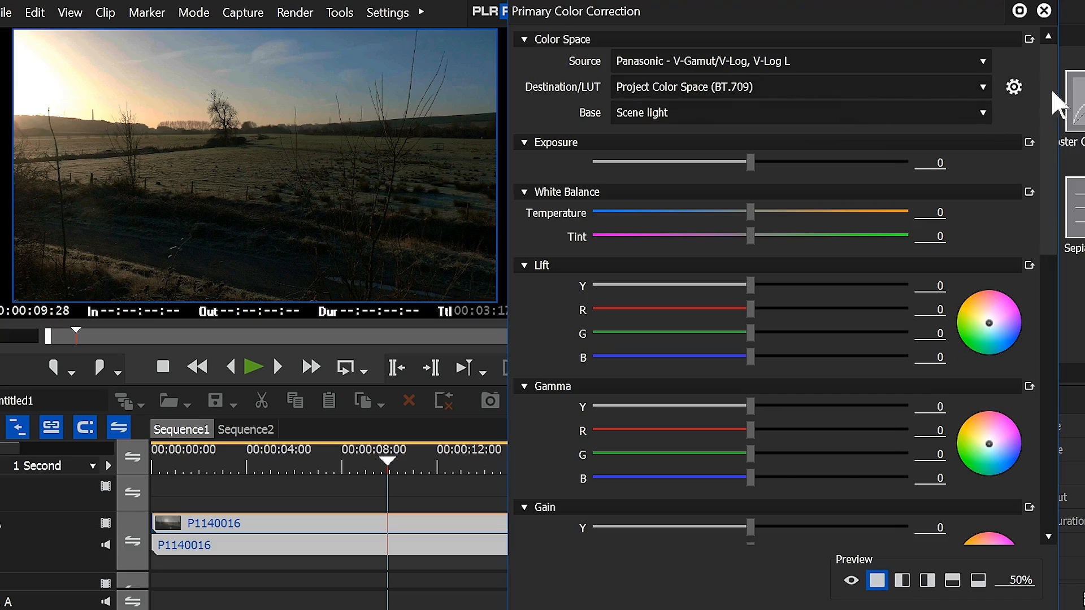
mouse_move(972, 111)
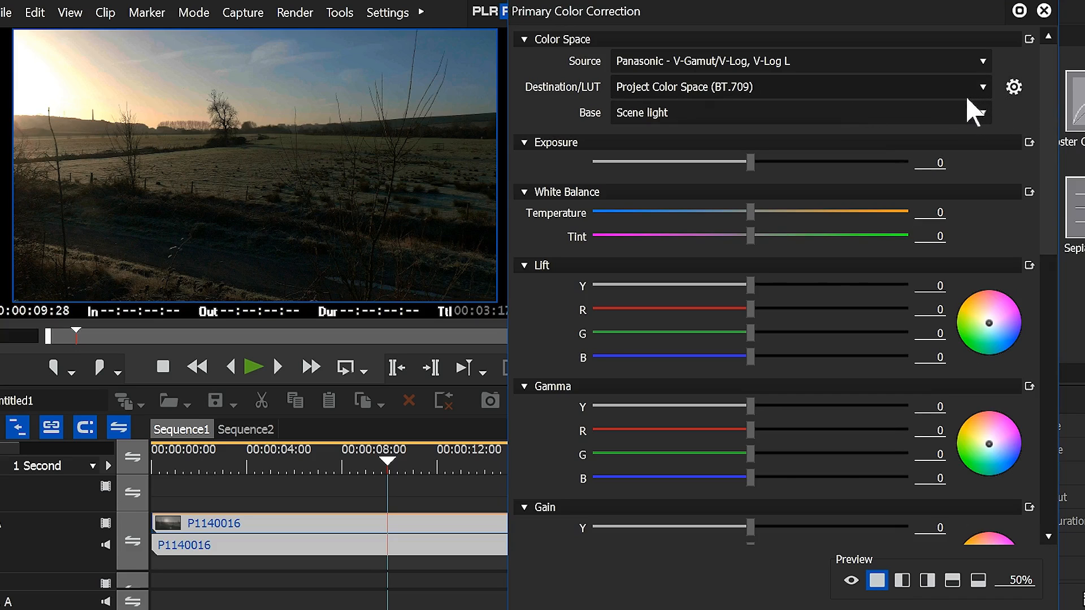
mouse_move(743, 76)
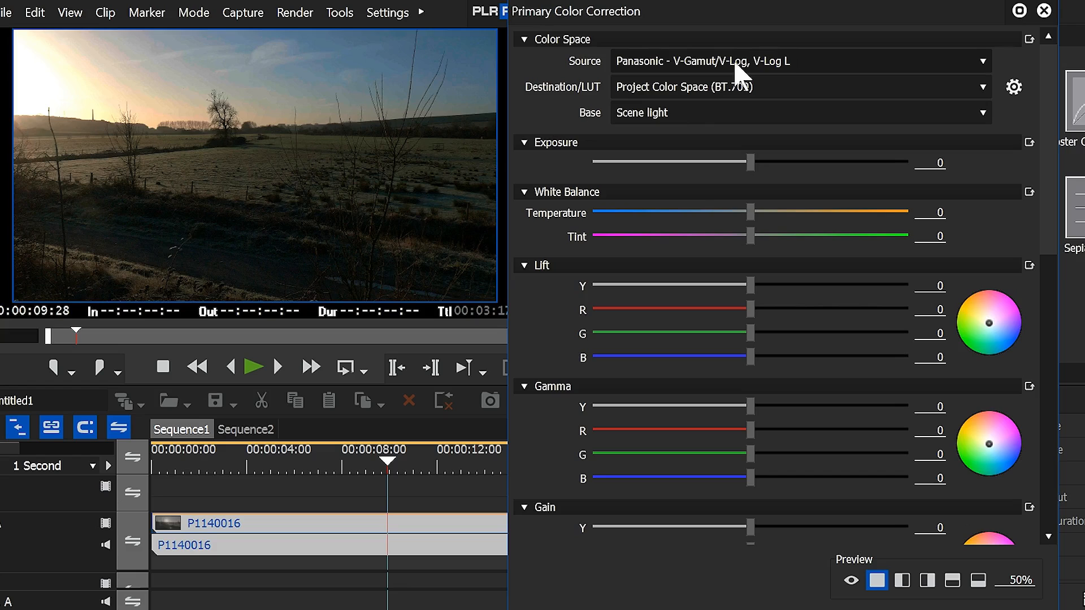
mouse_move(637, 132)
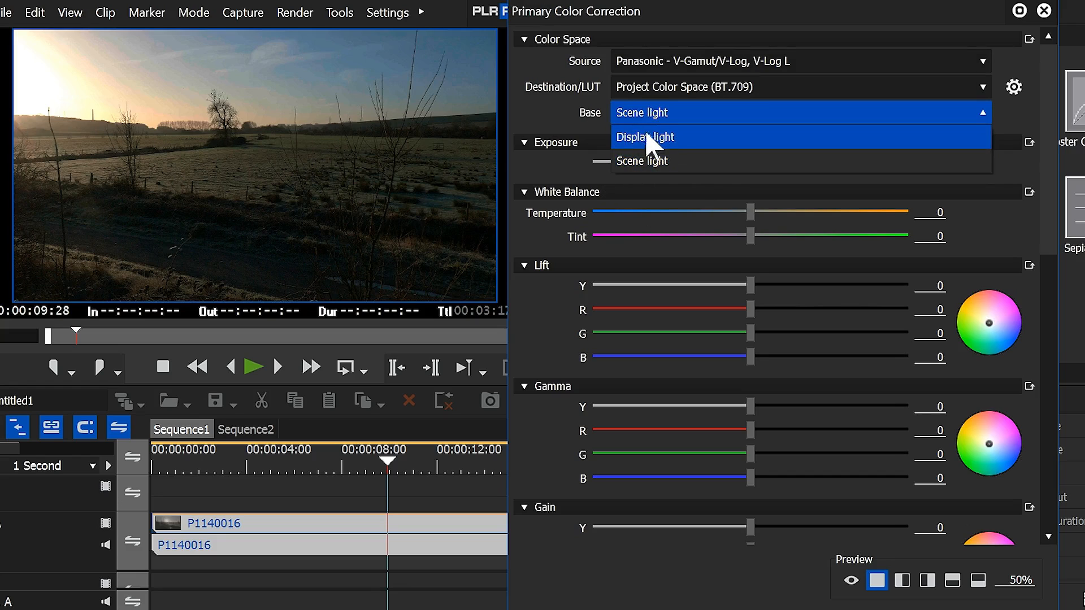
- Set Base to Display light, keeping Panasonic V-Gamut/V-Log, V-Log L as the source
click(645, 137)
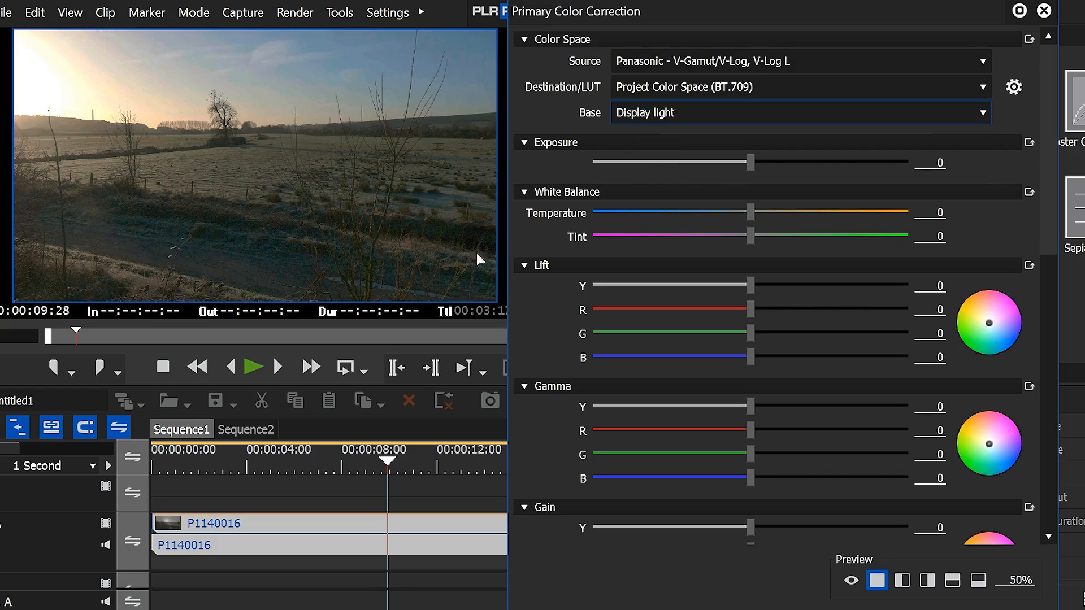
mouse_move(128, 224)
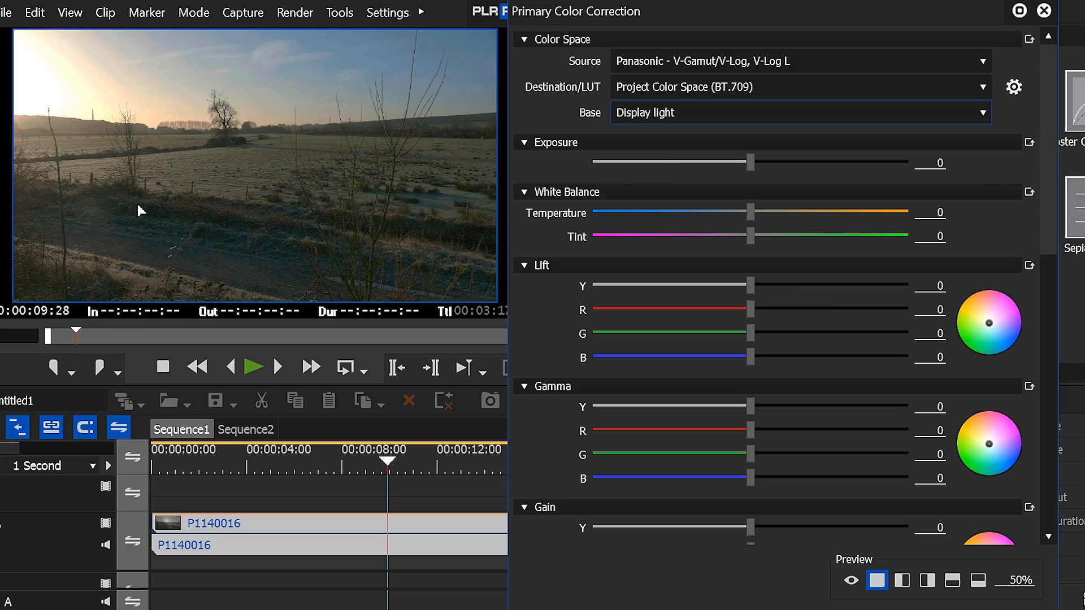
mouse_move(684, 132)
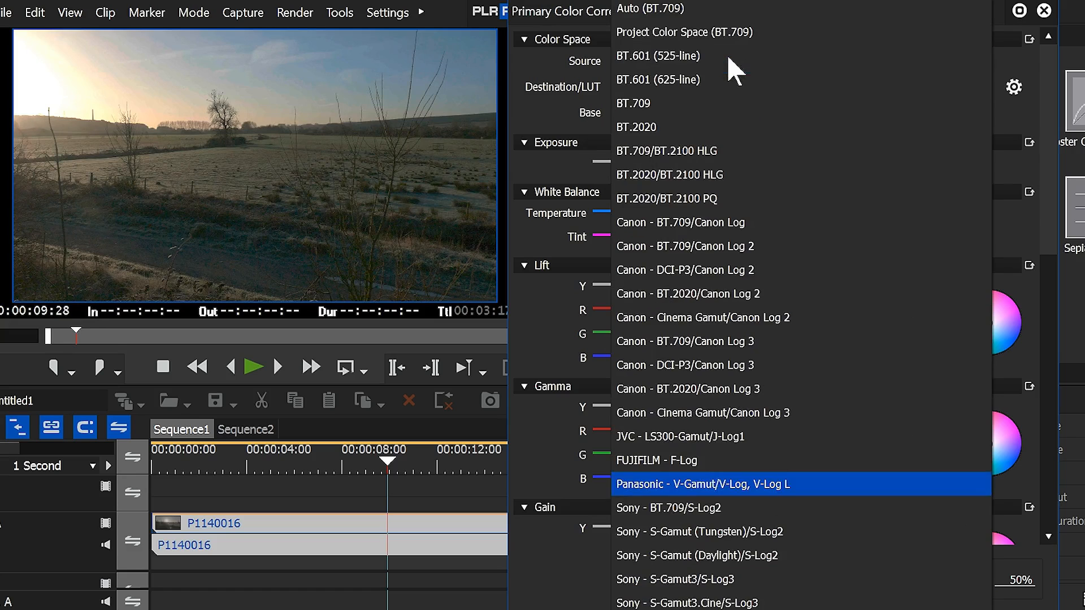
click(701, 484)
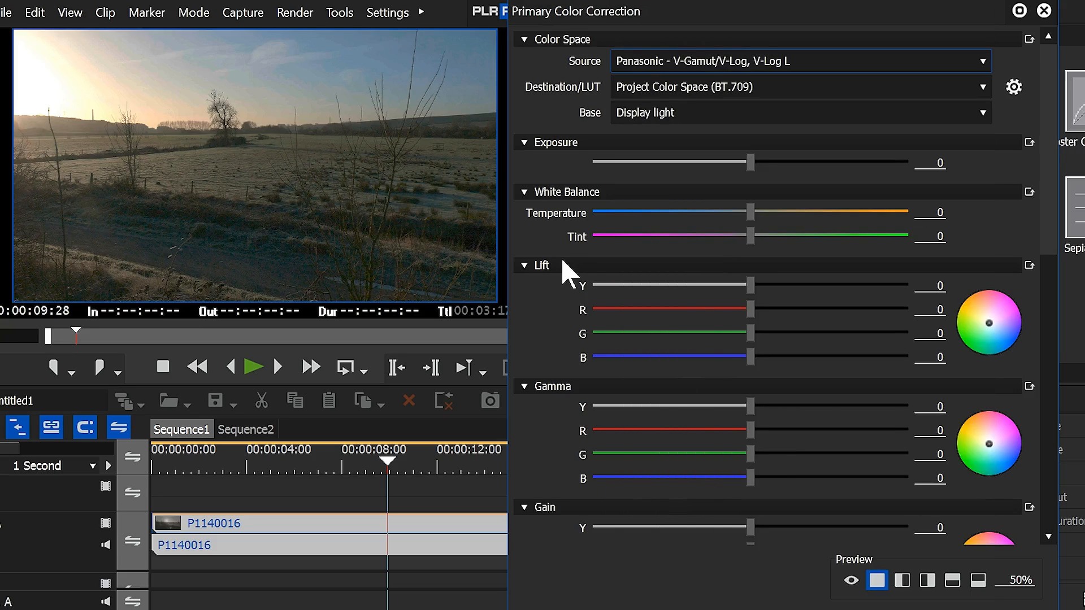
mouse_move(688, 73)
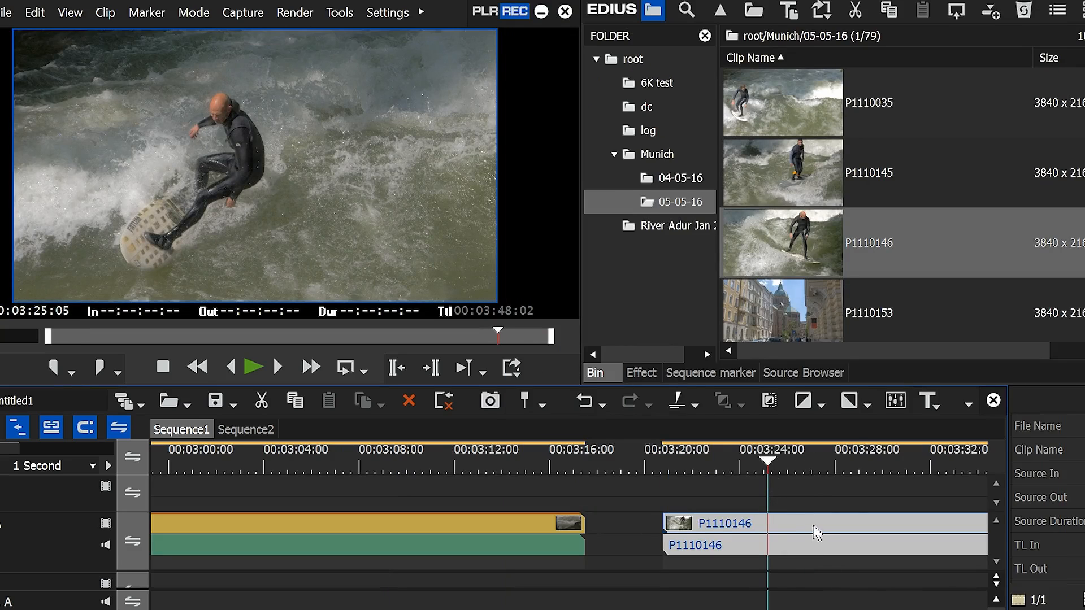
- Open Primary Color Correction for surfer clip P1110146 and set Base to Scene light
click(640, 372)
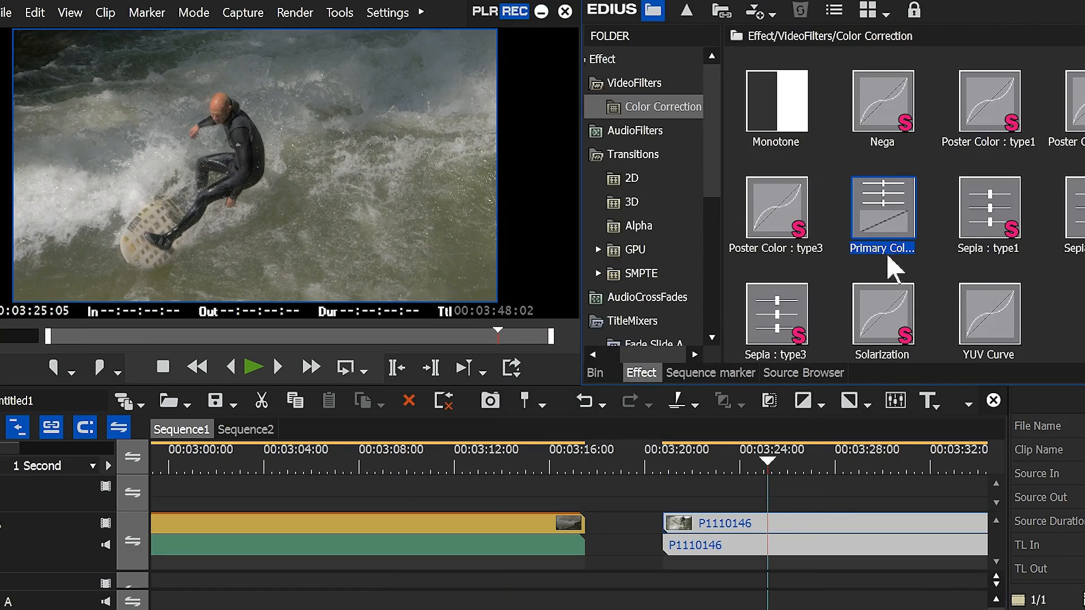
double_click(881, 207)
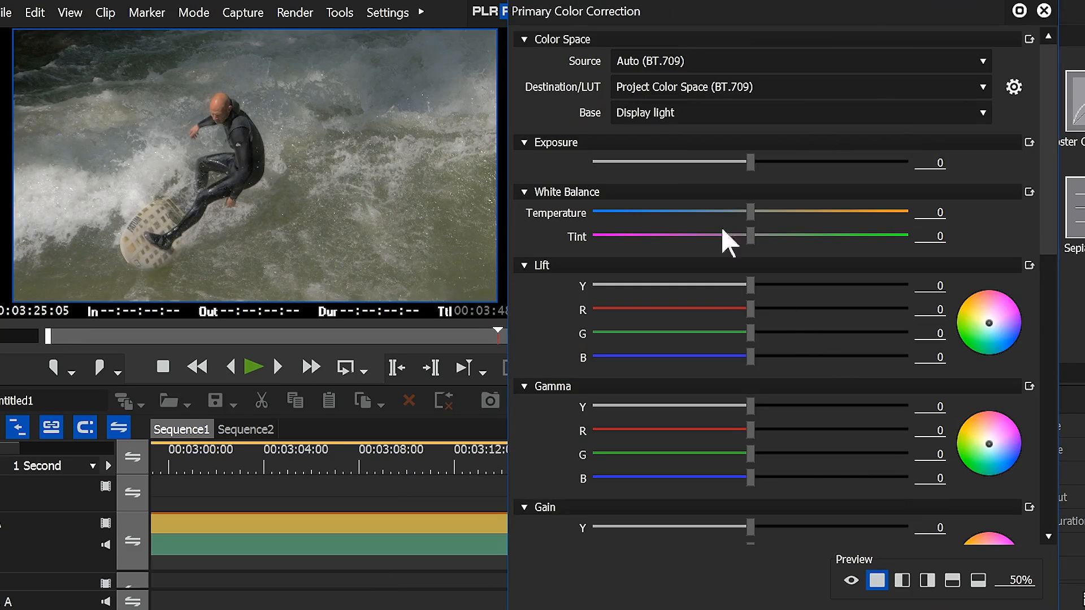
click(798, 112)
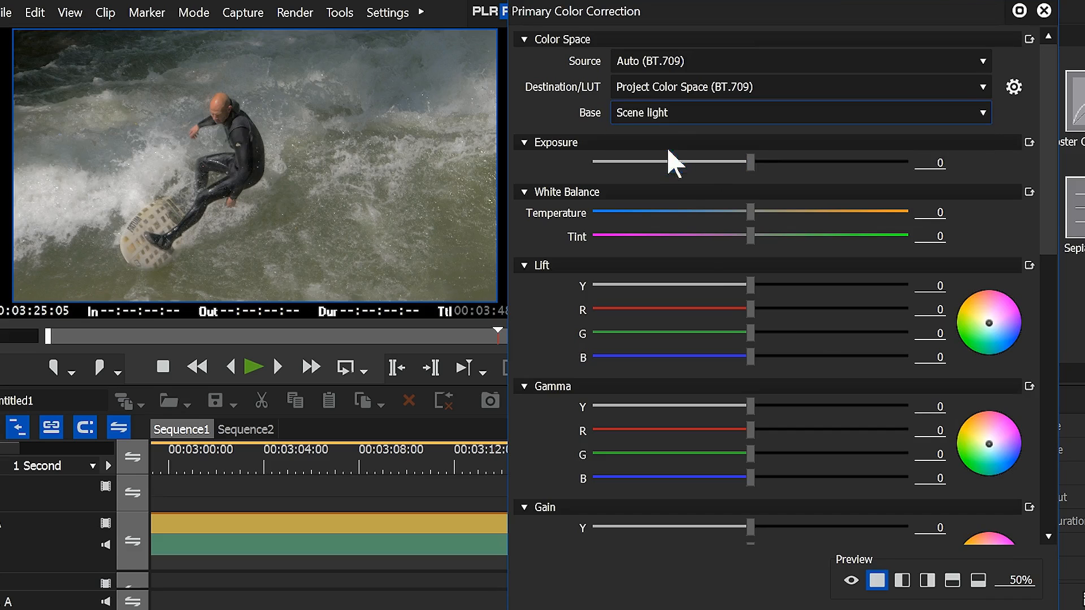
mouse_move(749, 101)
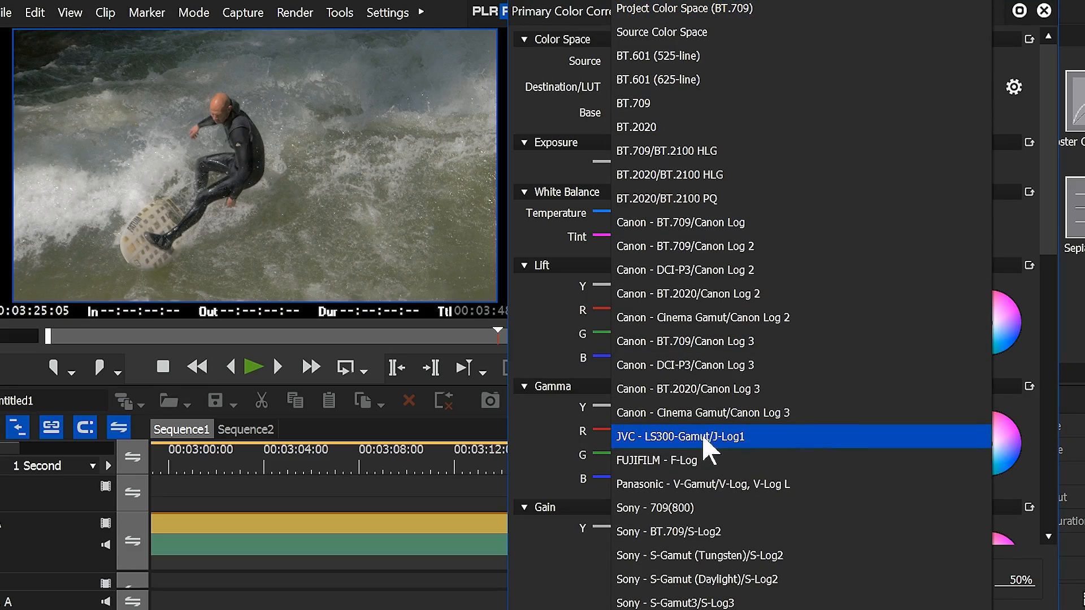
- Set Destination/LUT to Canon BT.2020/Canon Log 2, then to Sony S-Gamut3/S-Log3
click(688, 293)
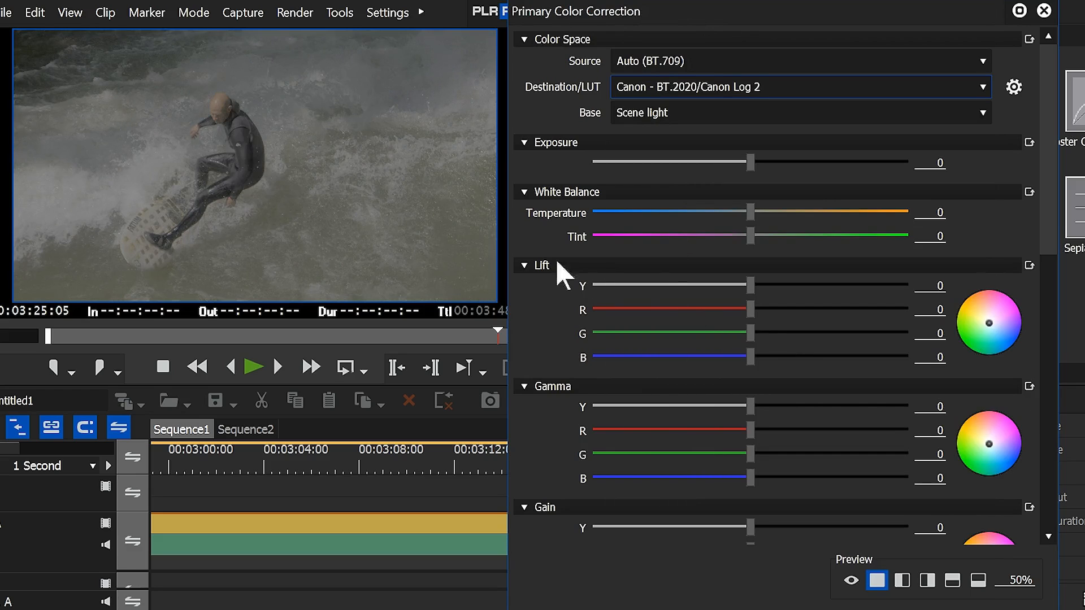
click(799, 87)
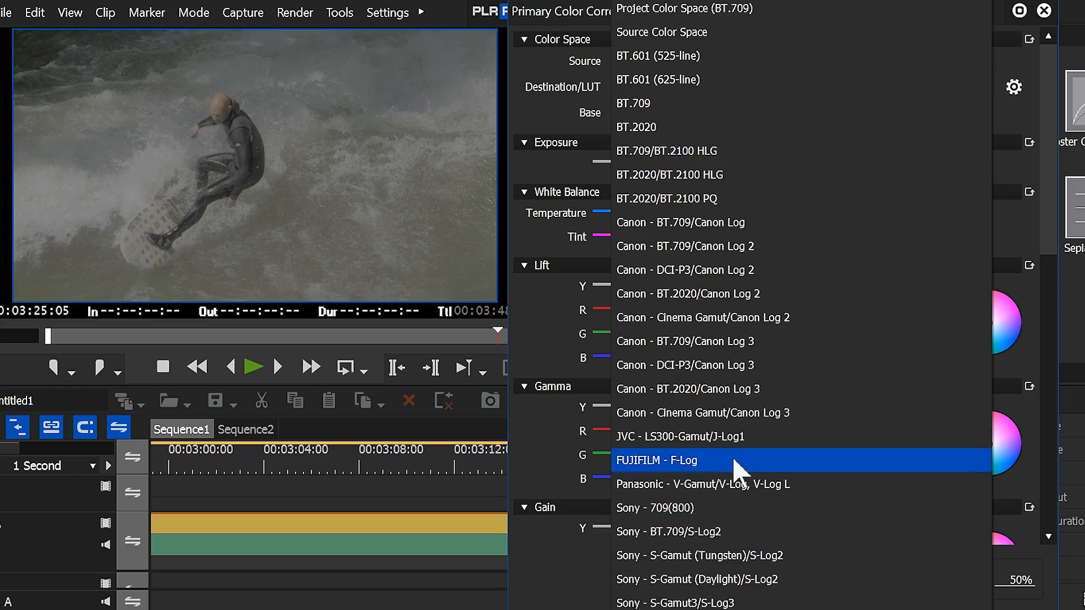
mouse_move(675, 601)
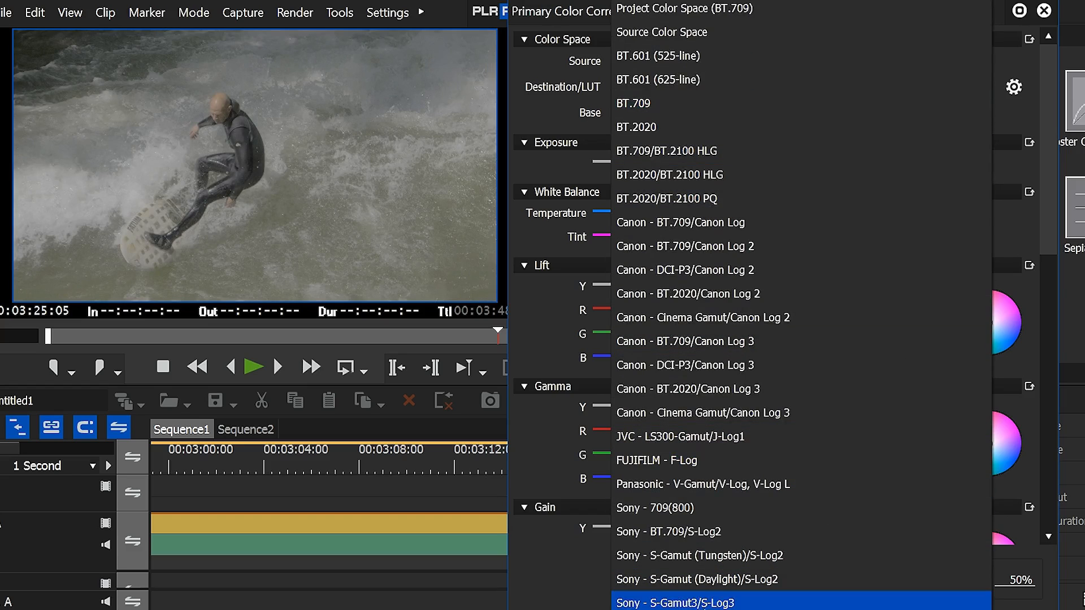
click(675, 601)
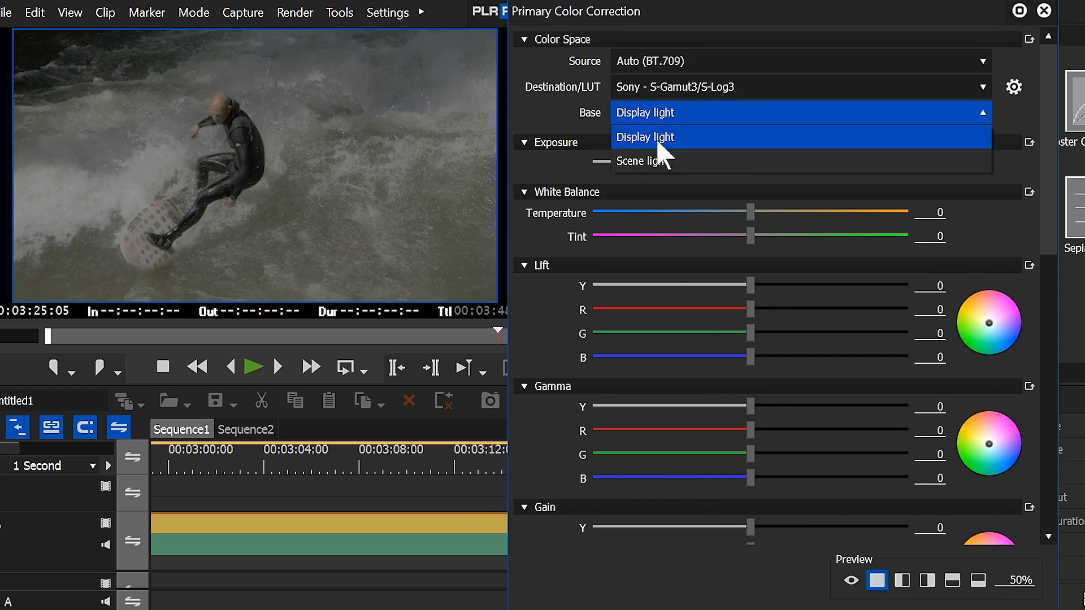
- Set the surfer clip's correction Base to Display light
click(644, 137)
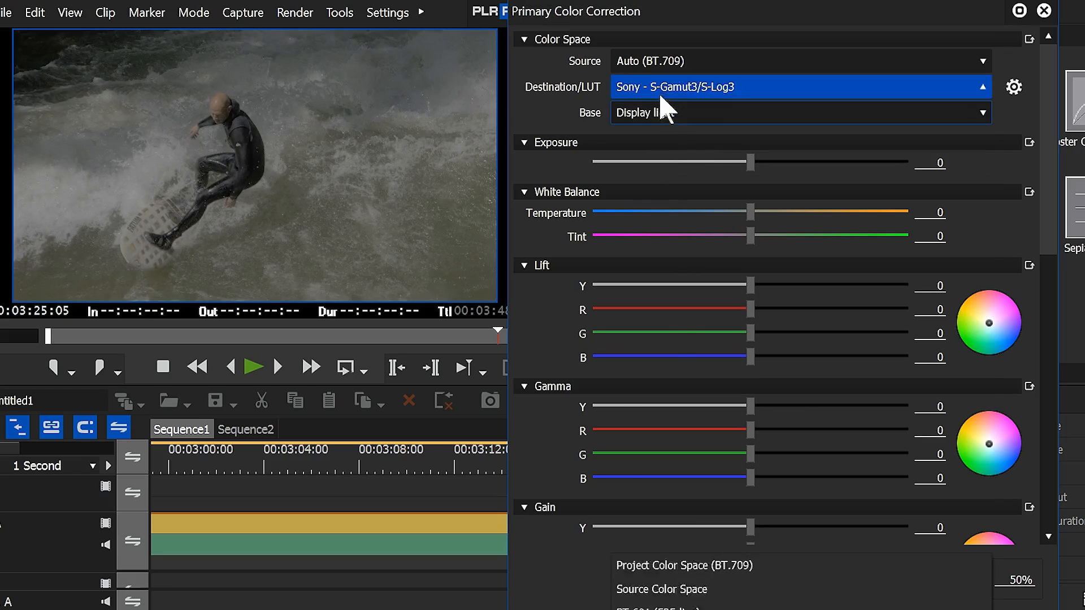
click(798, 112)
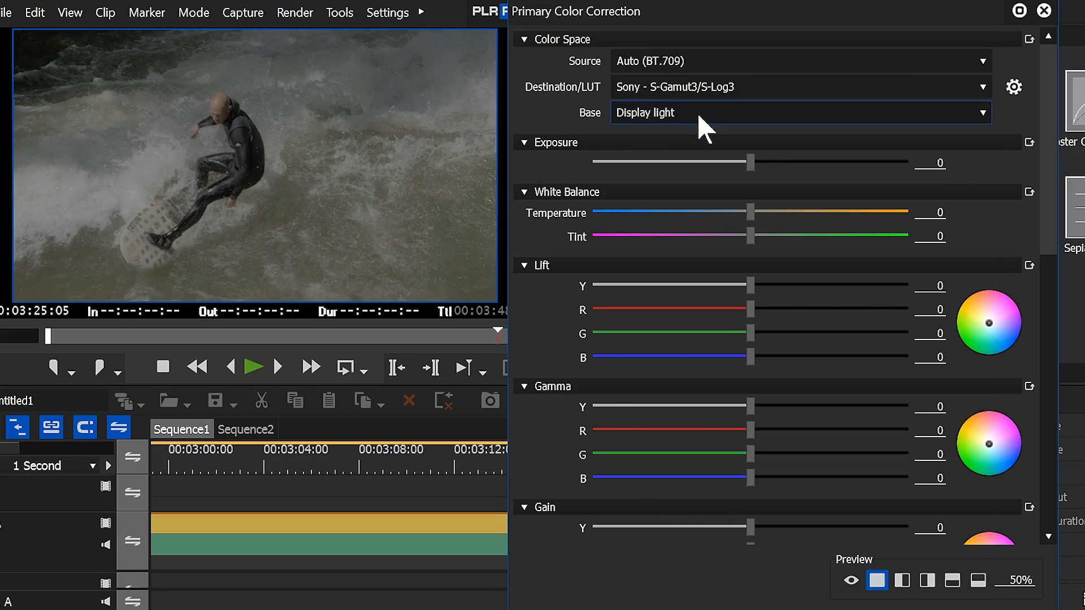
mouse_move(516, 282)
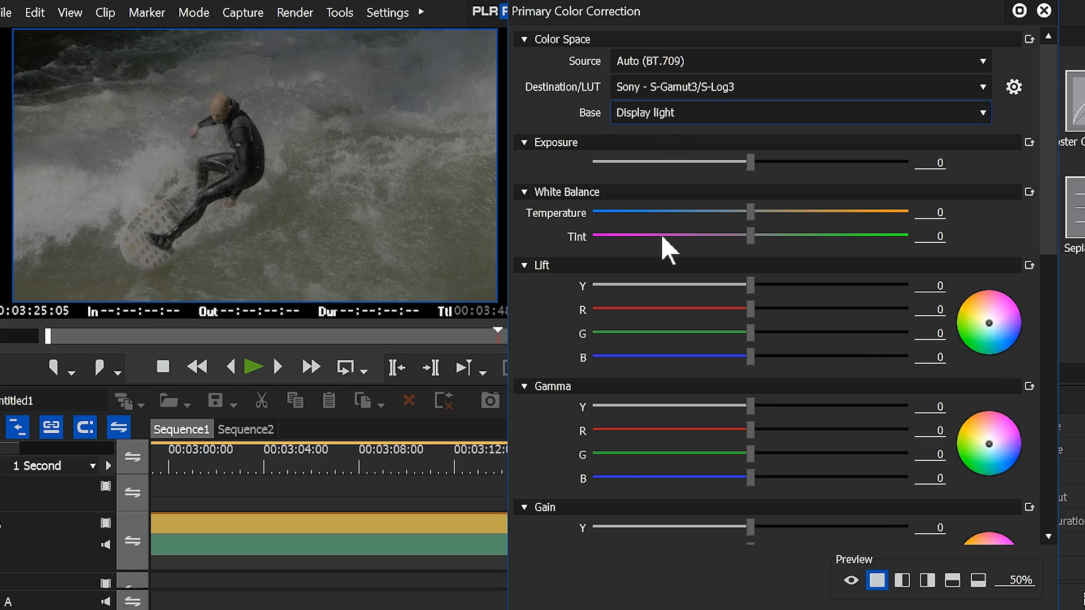
mouse_move(730, 333)
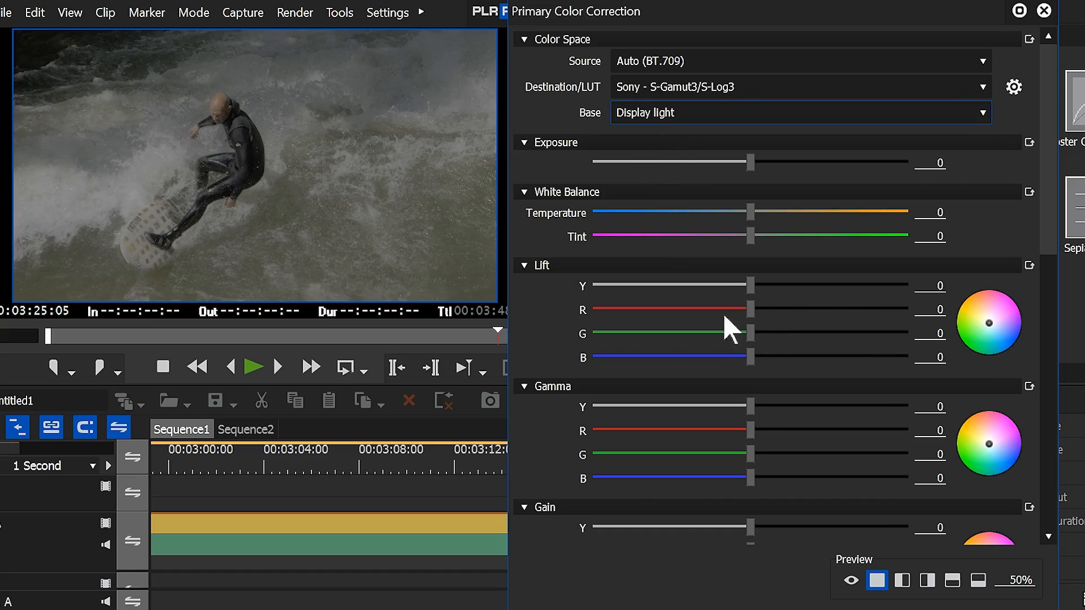
mouse_move(771, 543)
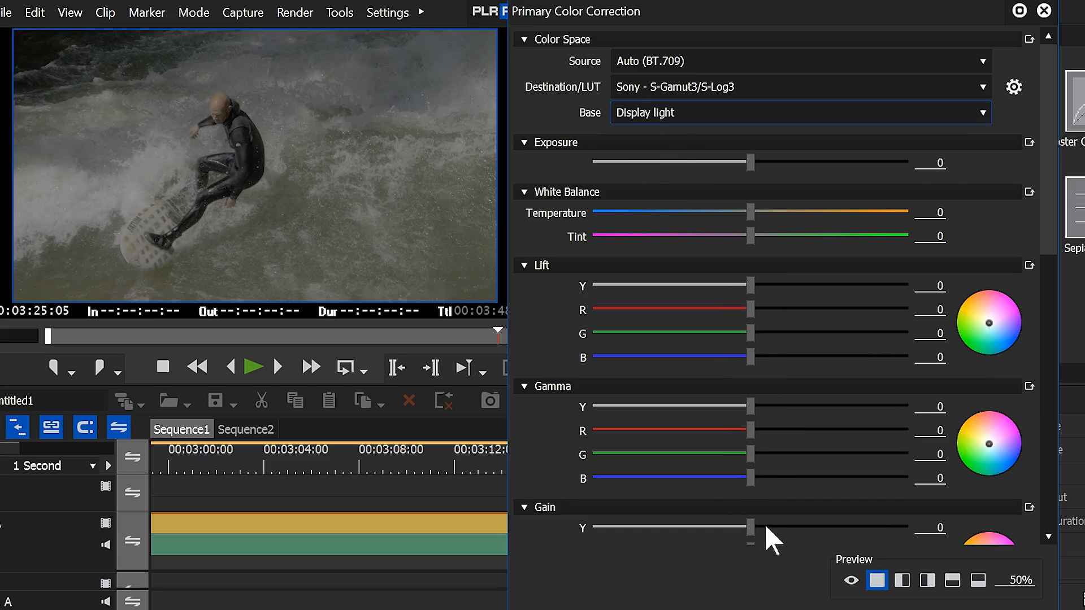
click(799, 112)
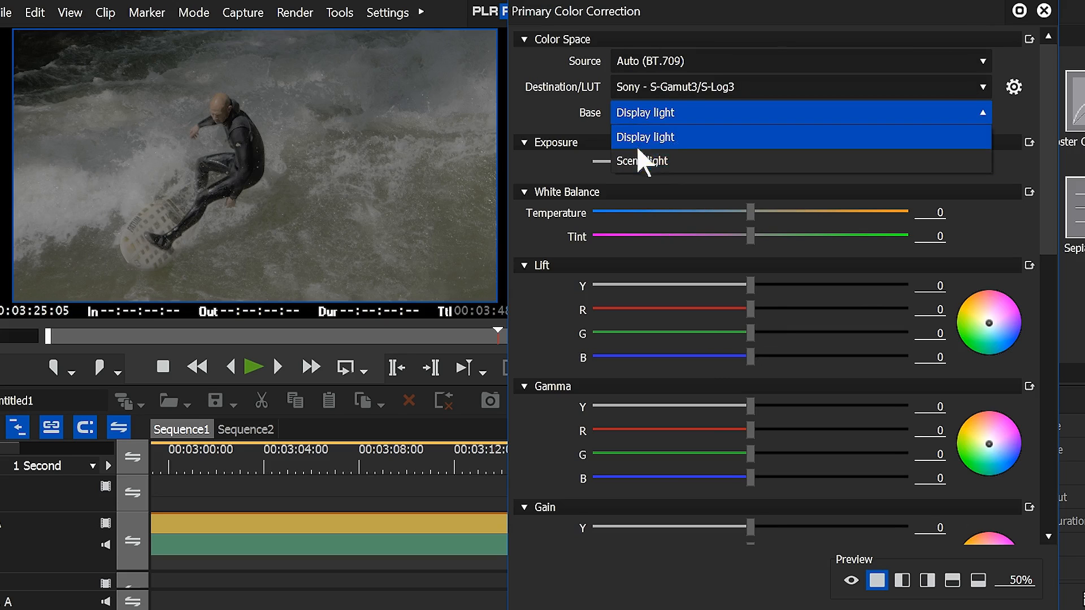
mouse_move(671, 149)
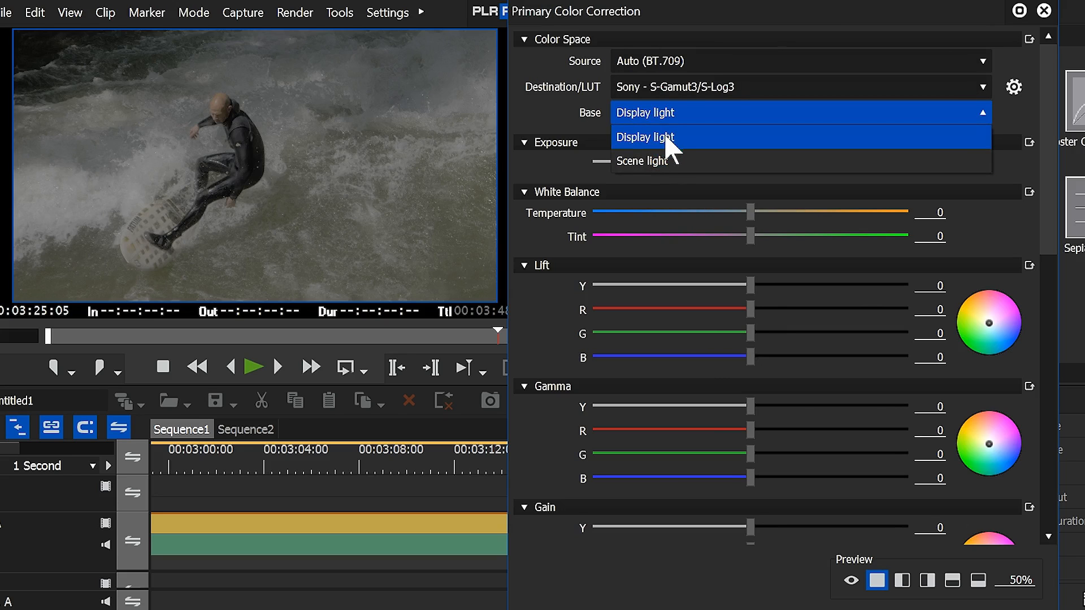
click(644, 137)
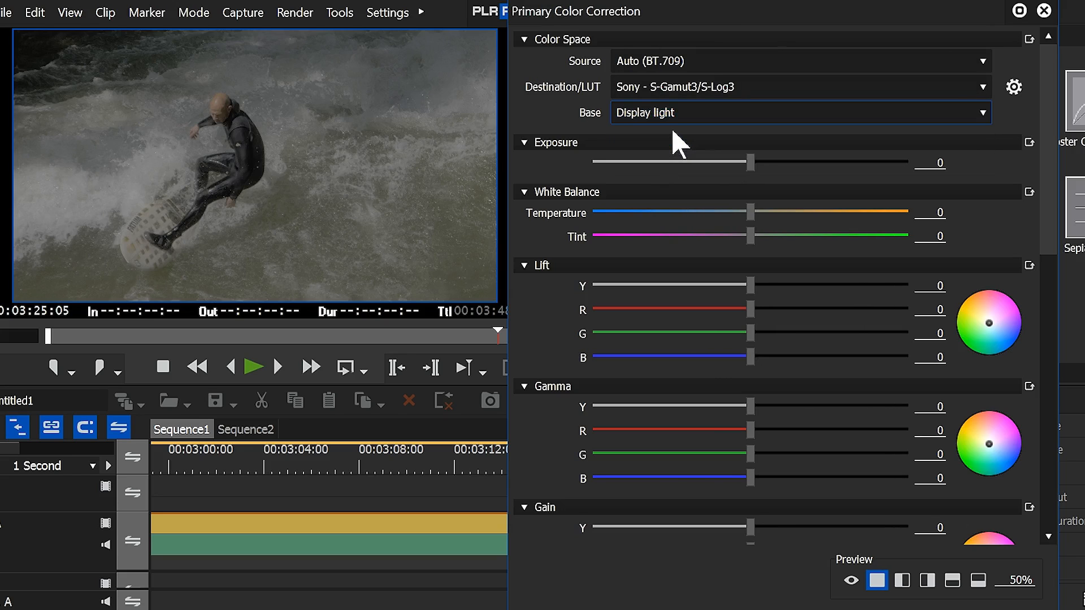